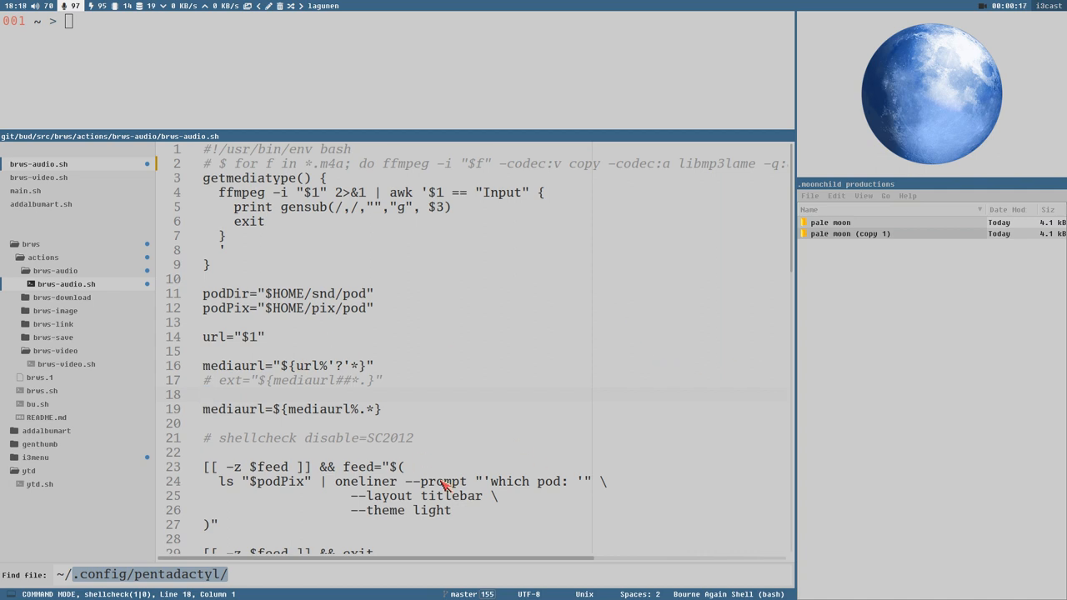
pyautogui.moveTo(536, 447)
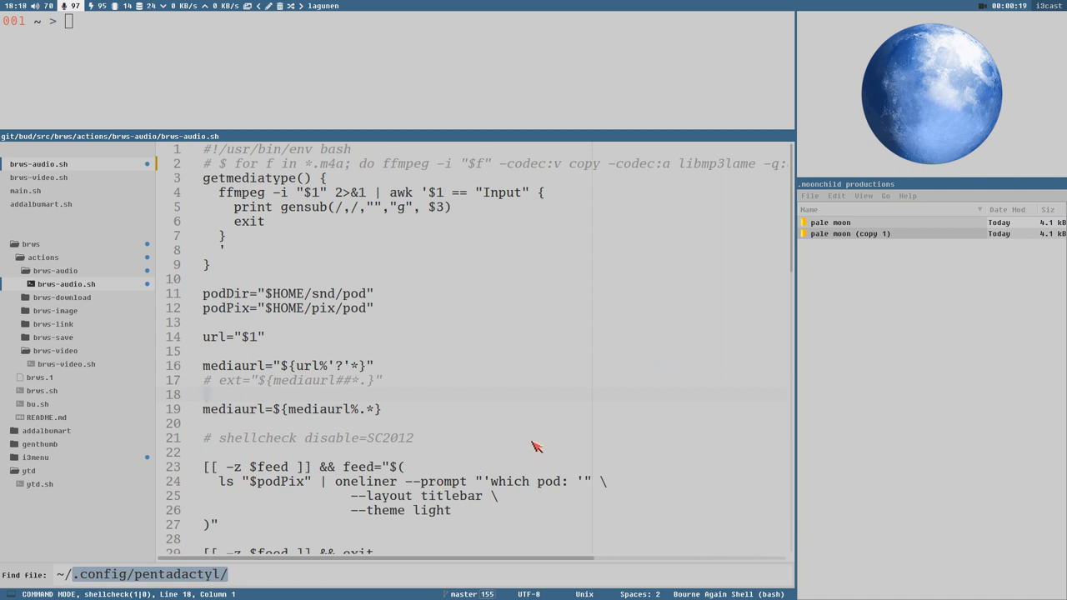
pyautogui.moveTo(1054, 373)
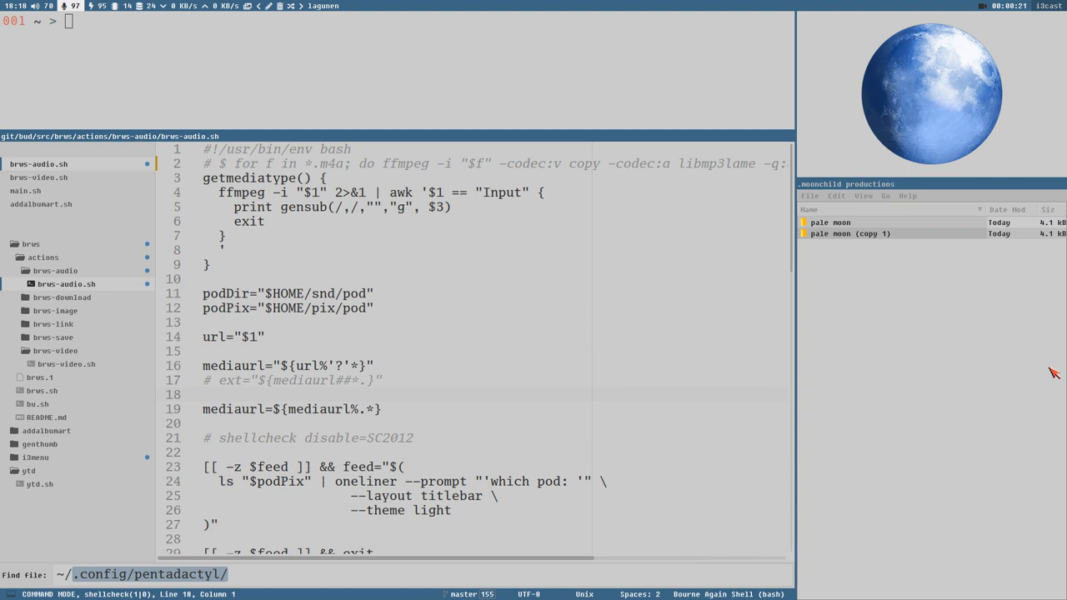
pyautogui.moveTo(471, 528)
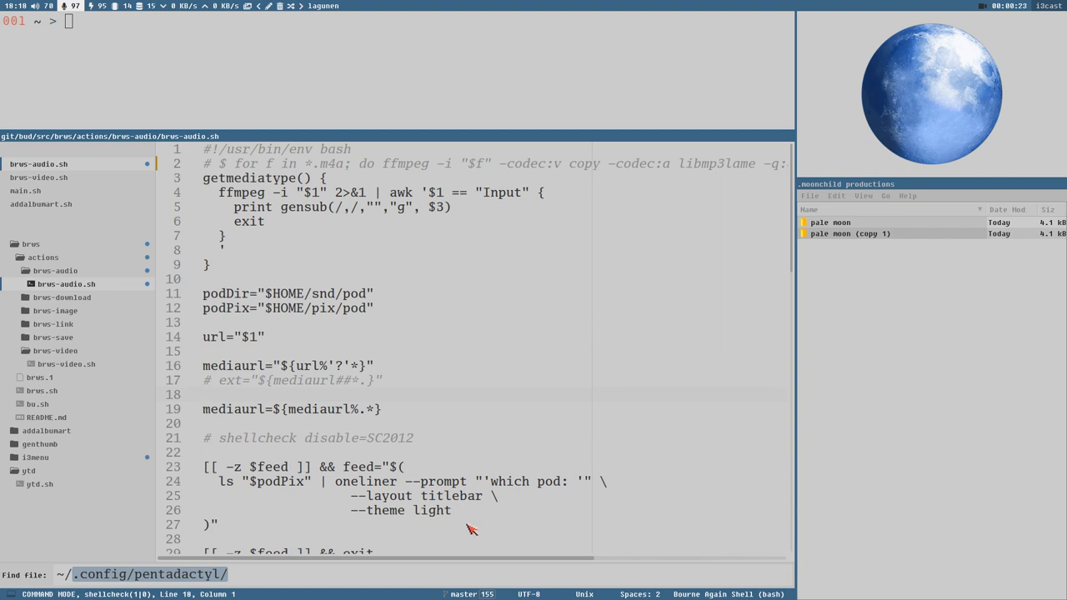
pyautogui.moveTo(896, 237)
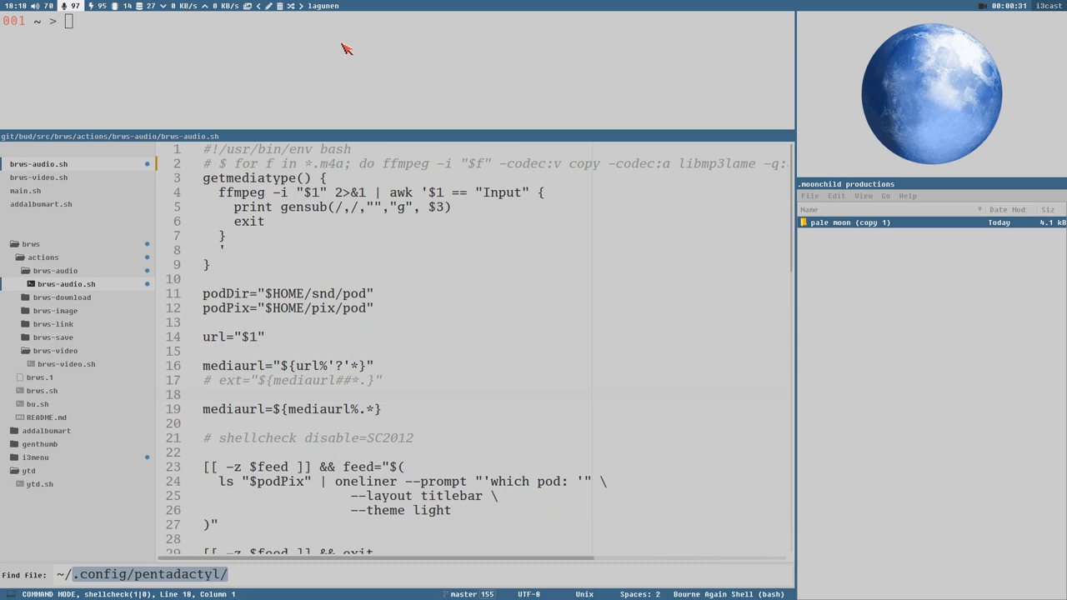
pyautogui.write('palemoon')
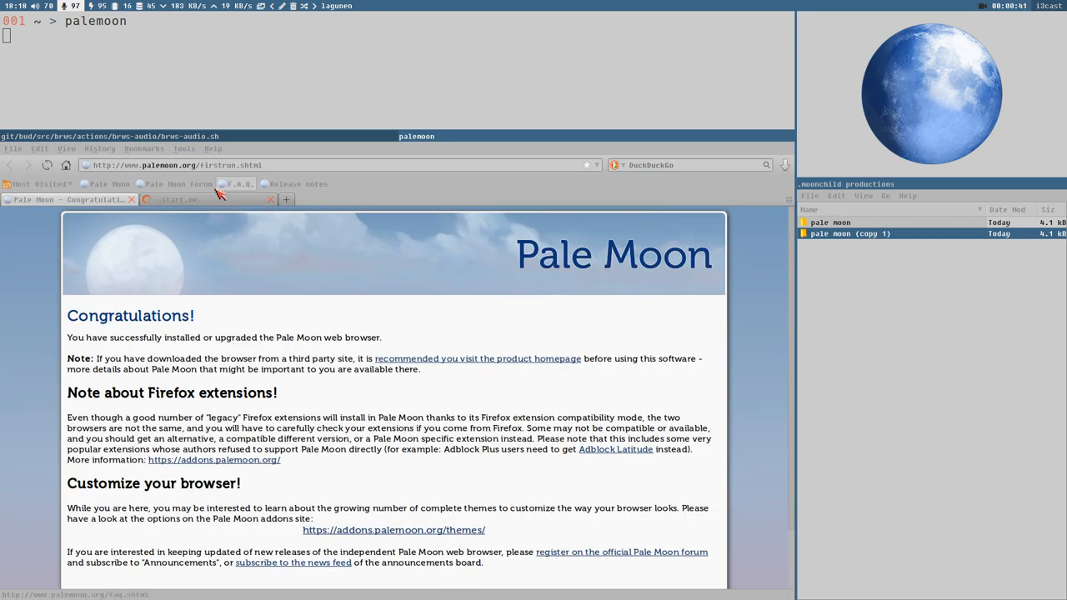
pyautogui.moveTo(208, 209)
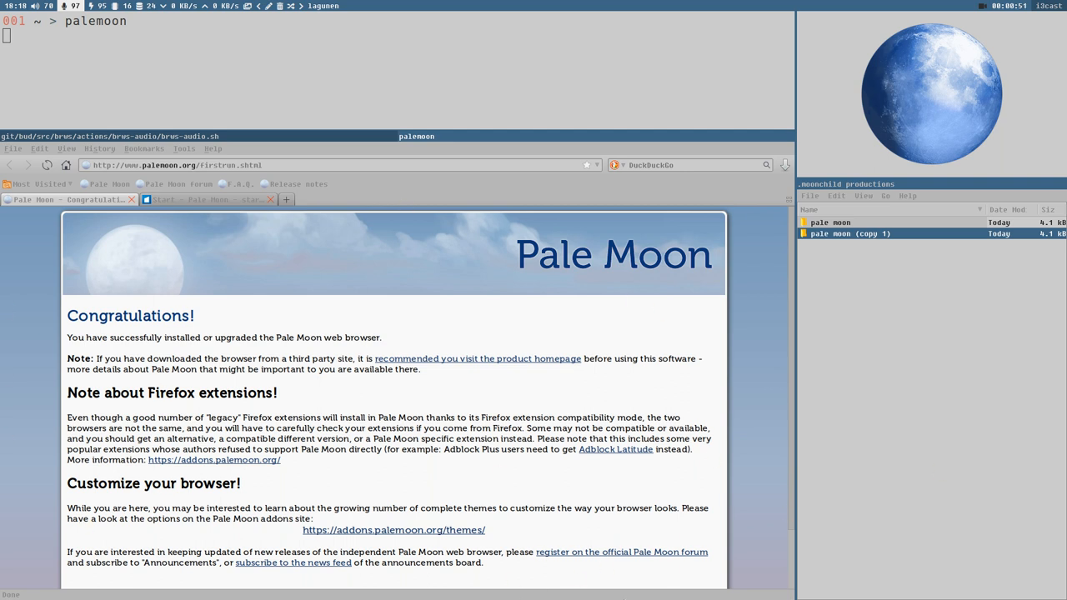
pyautogui.moveTo(560, 317)
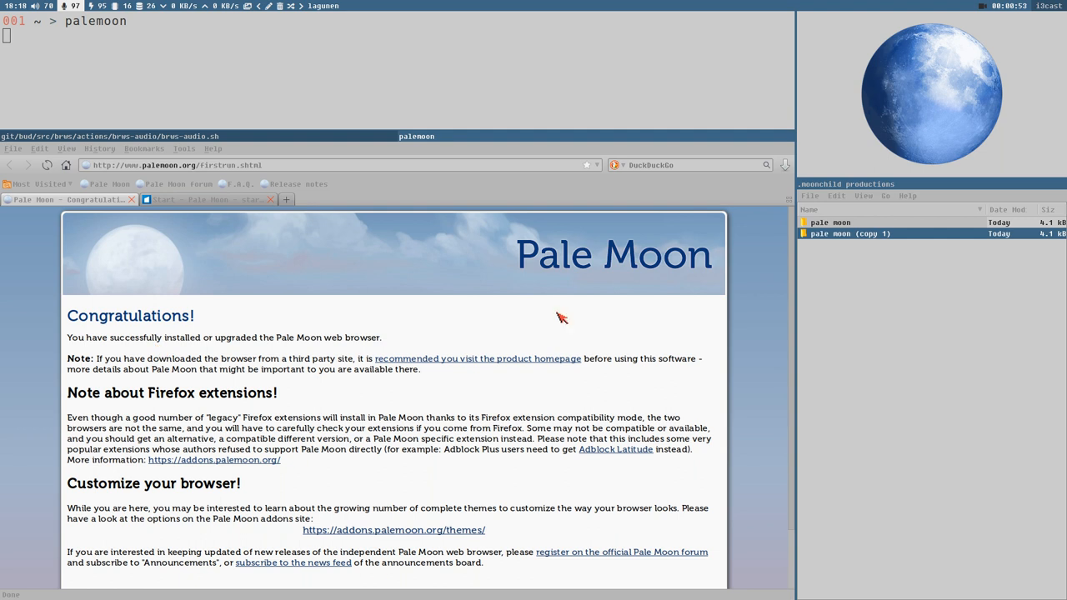
pyautogui.moveTo(798, 518)
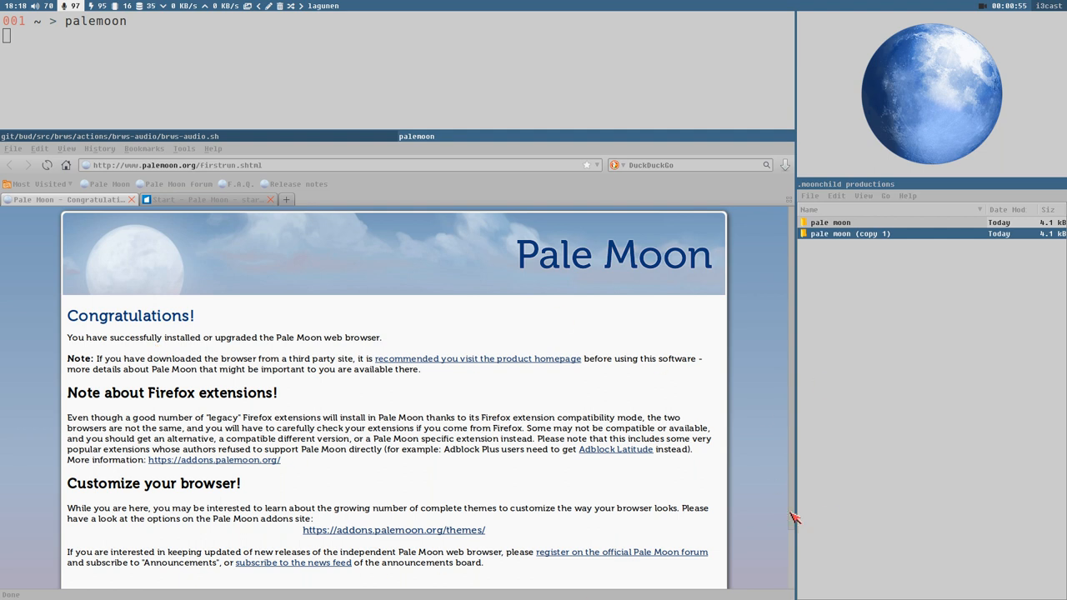
pyautogui.moveTo(754, 443)
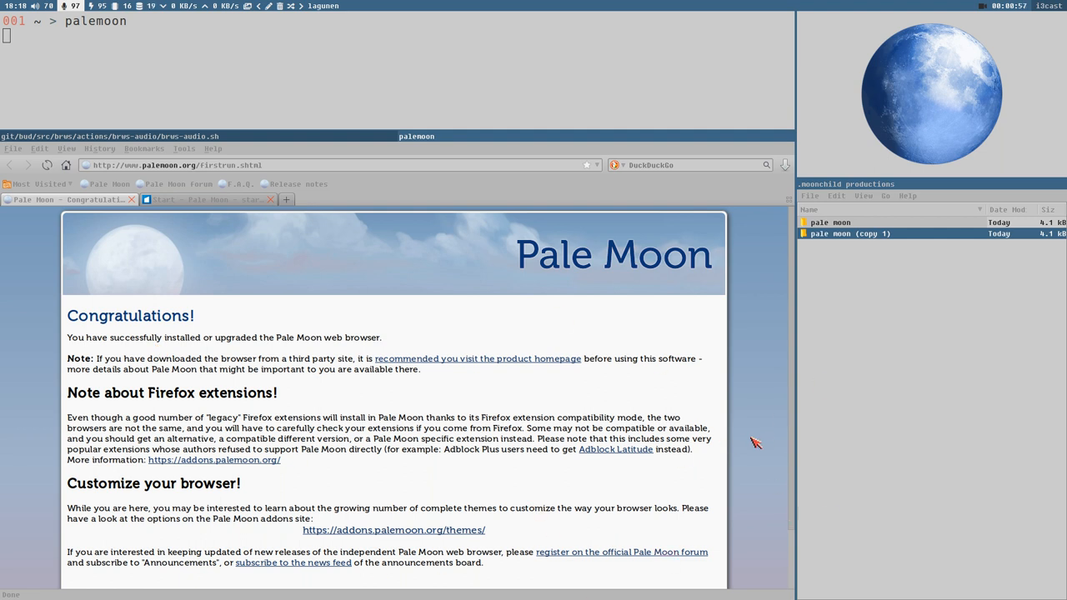
pyautogui.moveTo(753, 435)
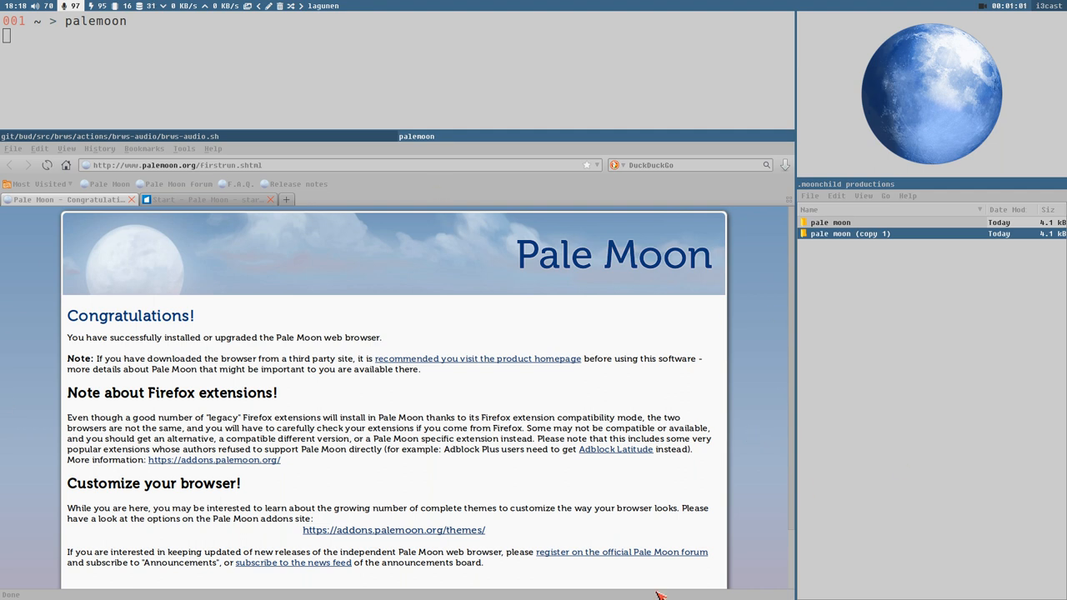
pyautogui.moveTo(579, 407)
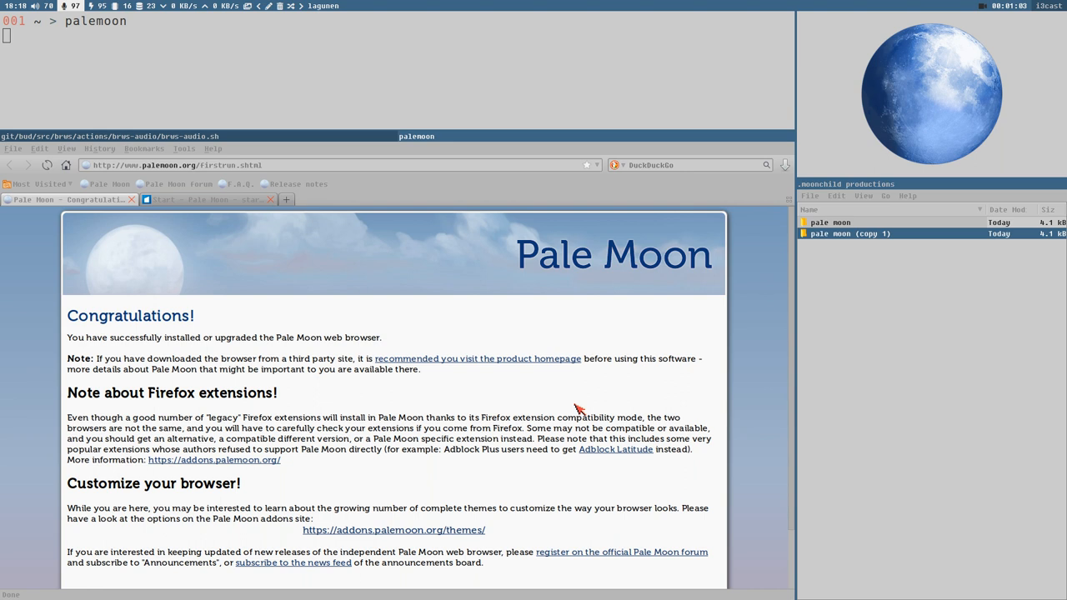
pyautogui.moveTo(766, 453)
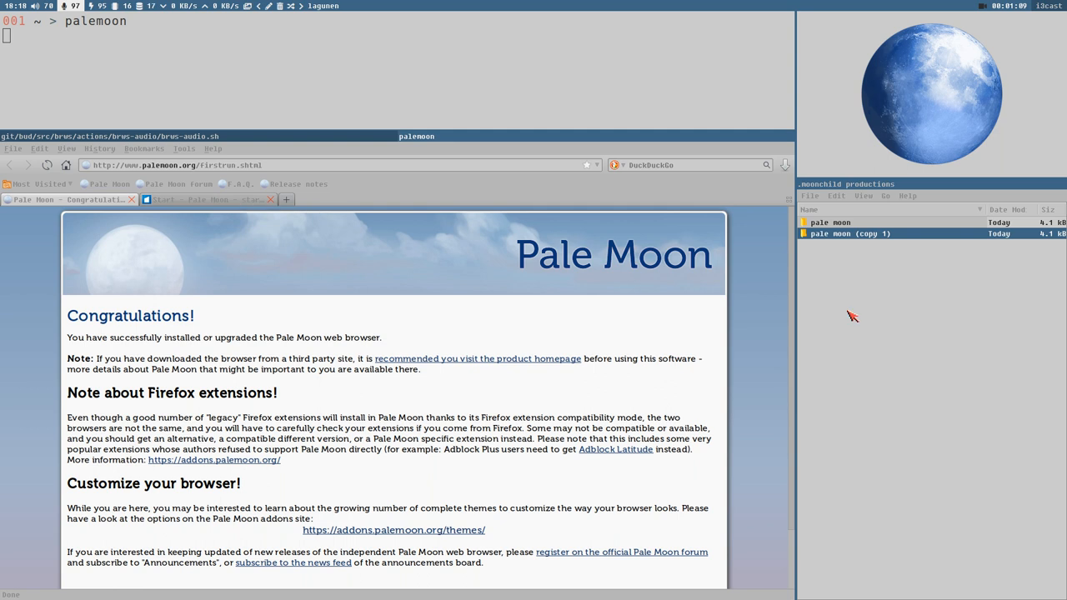
pyautogui.moveTo(482, 175)
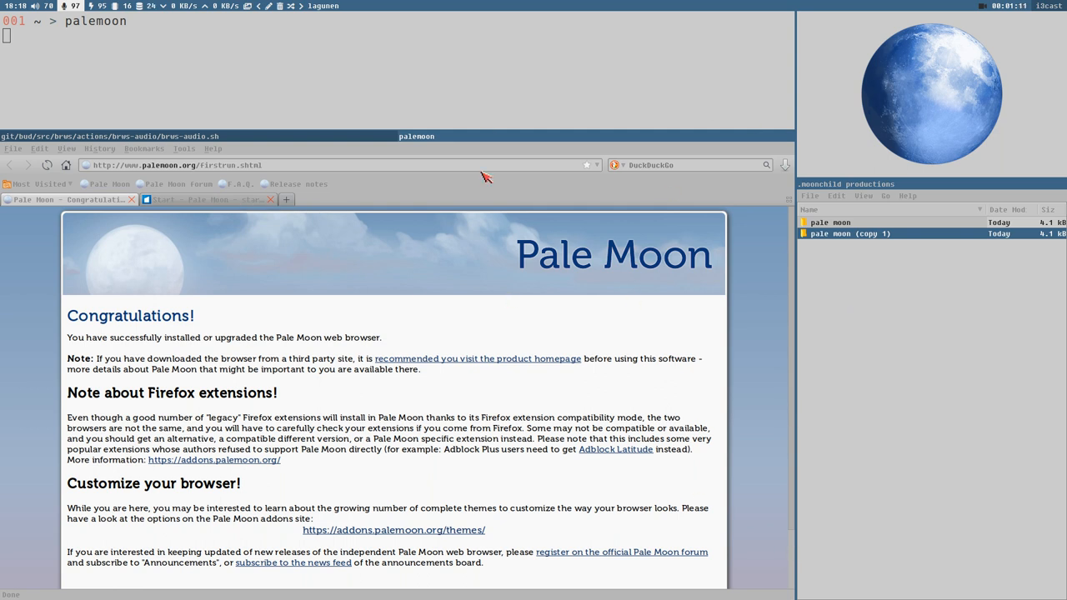
pyautogui.moveTo(832, 301)
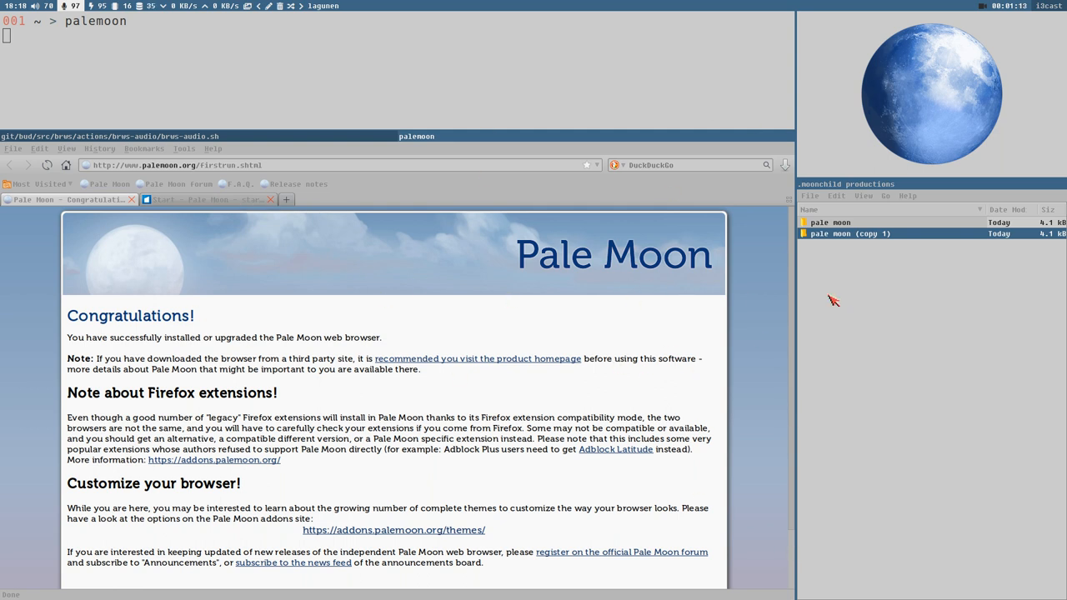
pyautogui.moveTo(974, 265)
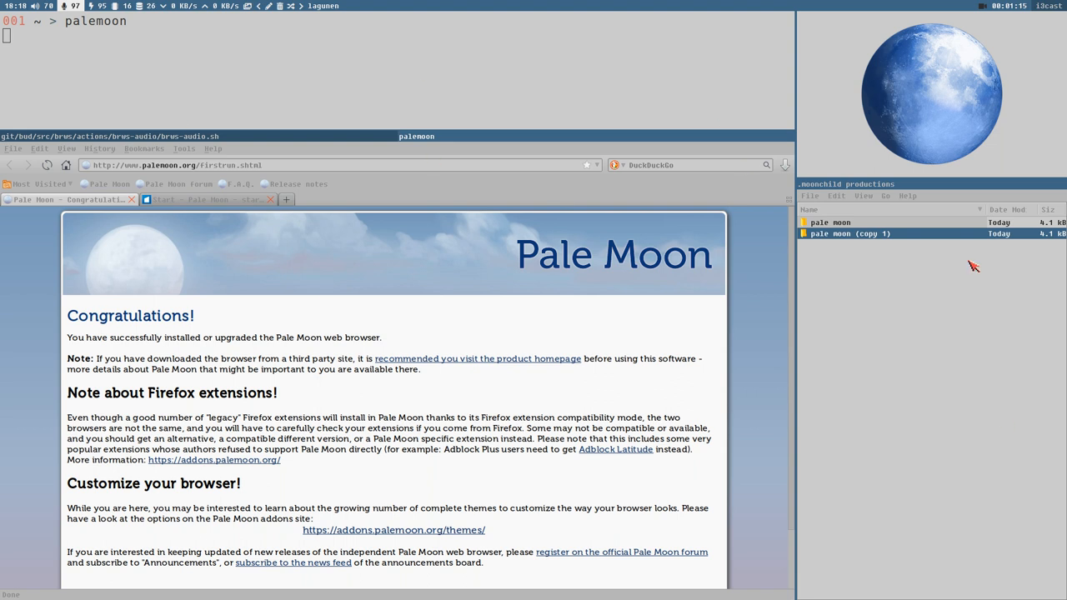
pyautogui.moveTo(722, 379)
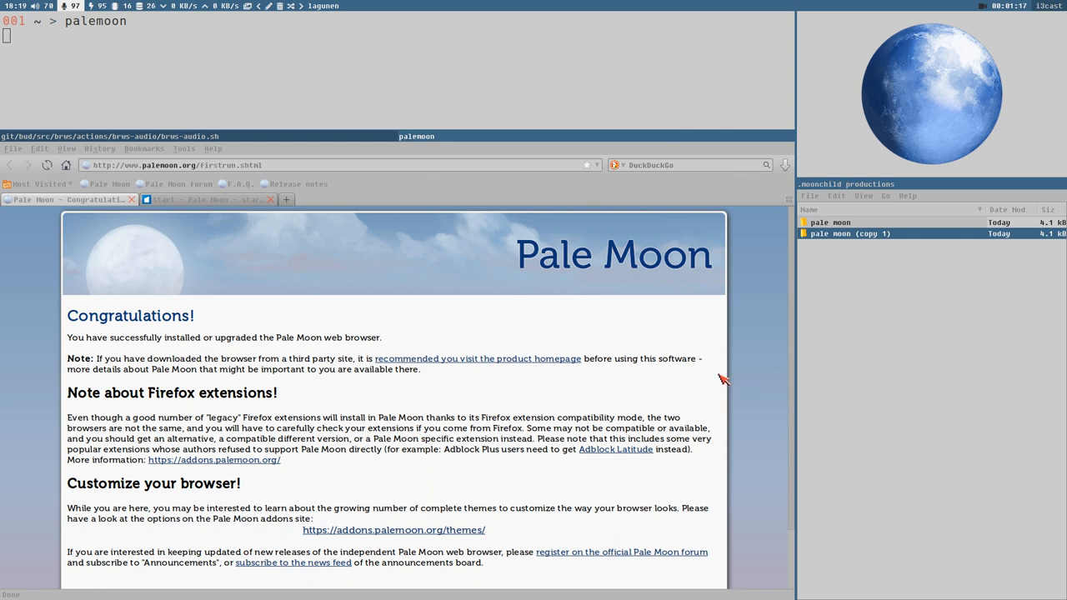
pyautogui.moveTo(671, 371)
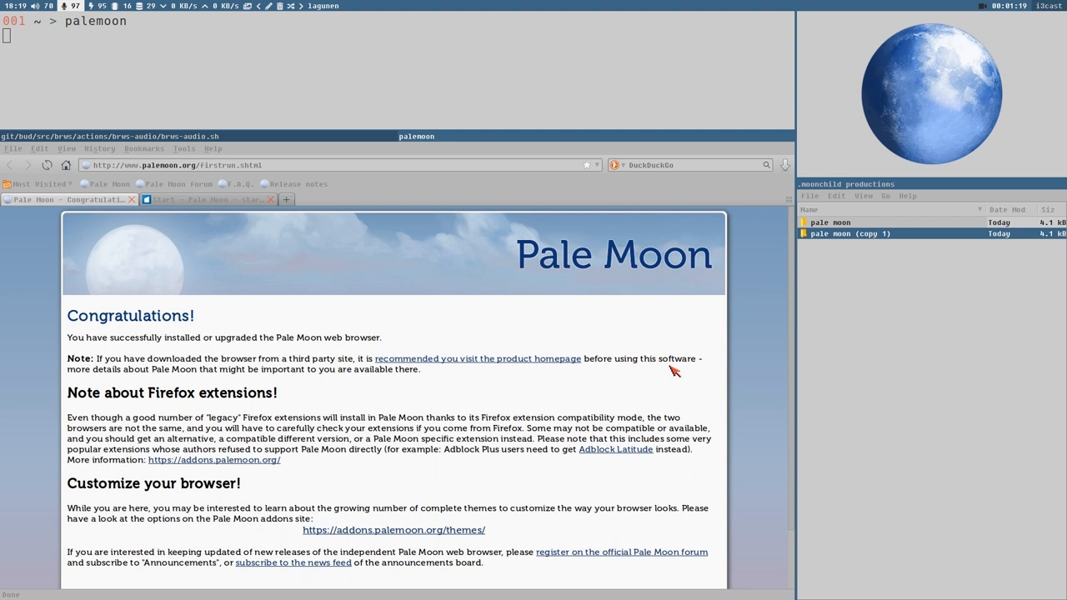
pyautogui.moveTo(426, 343)
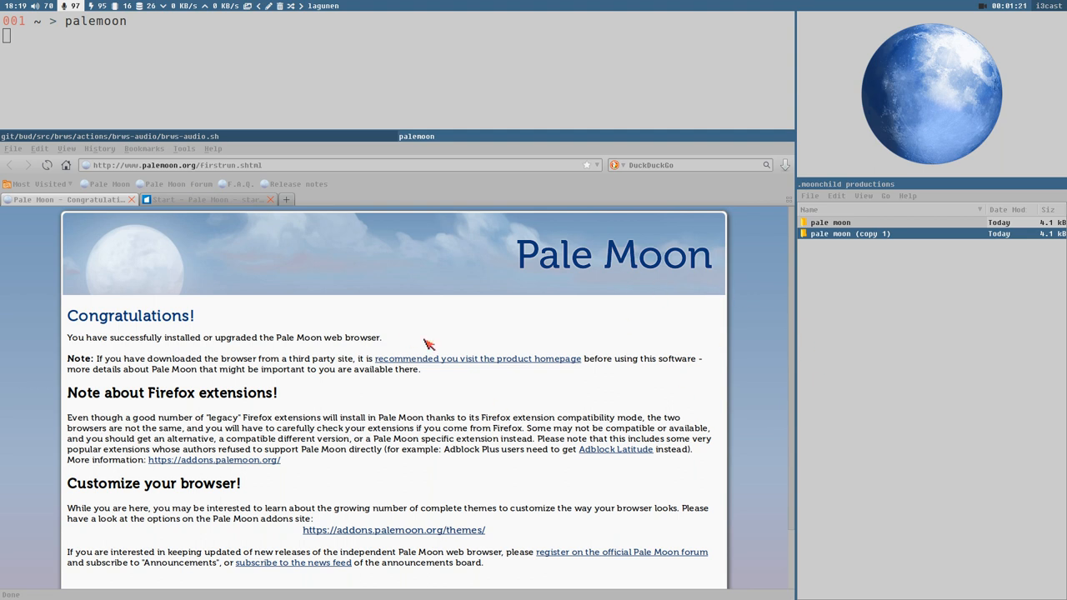
pyautogui.moveTo(53, 317)
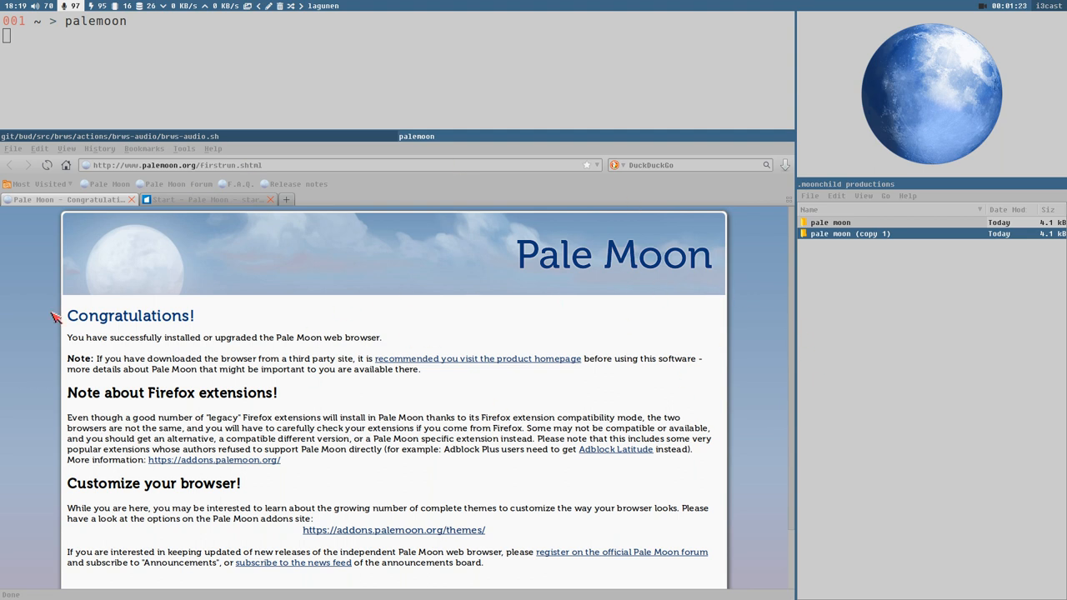
pyautogui.moveTo(703, 438)
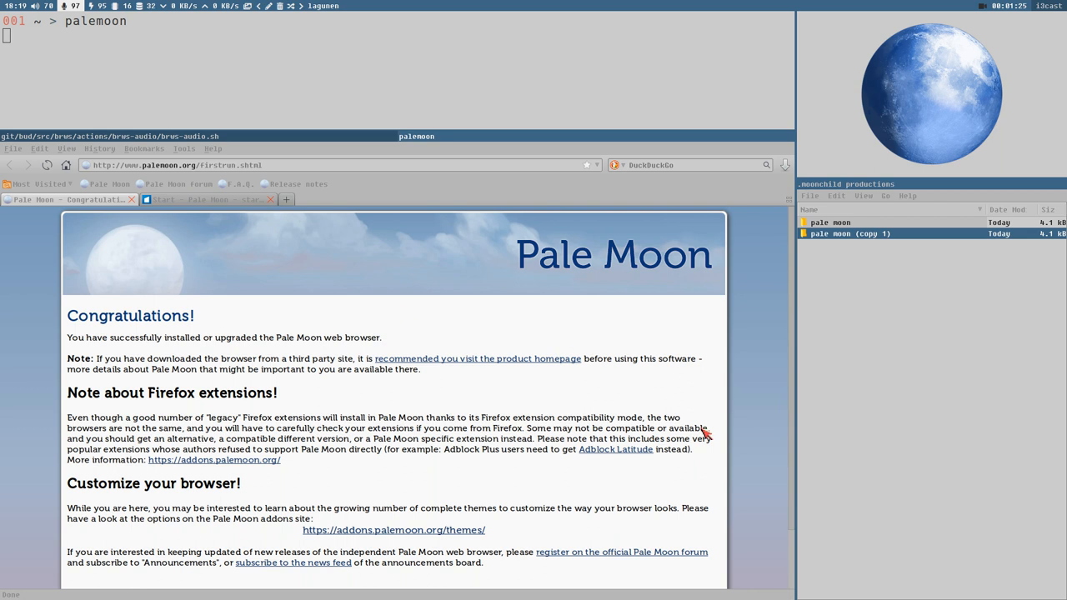
pyautogui.moveTo(707, 343)
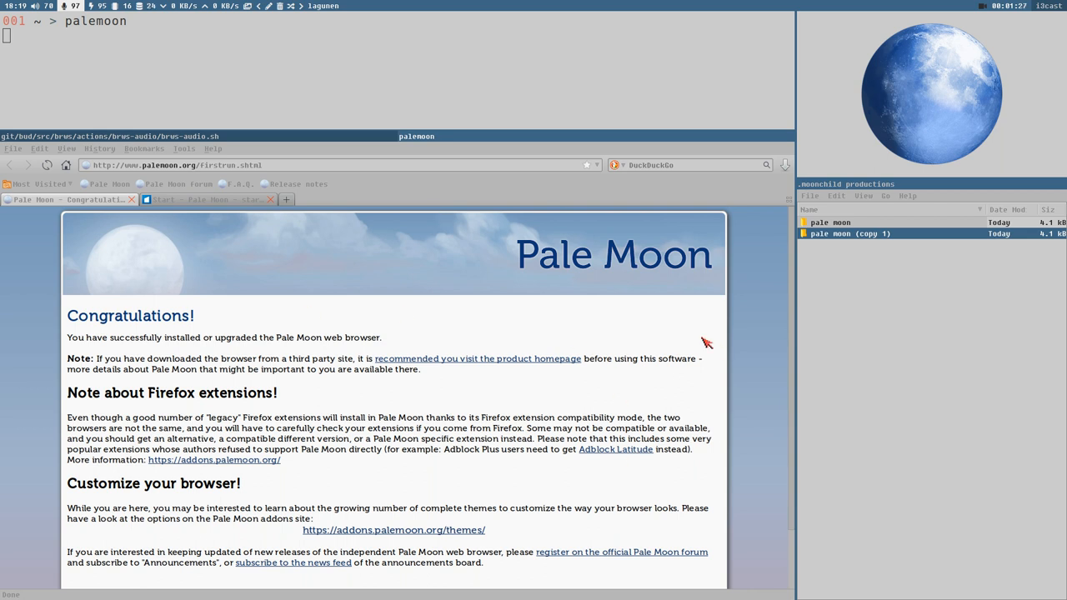
pyautogui.moveTo(206, 214)
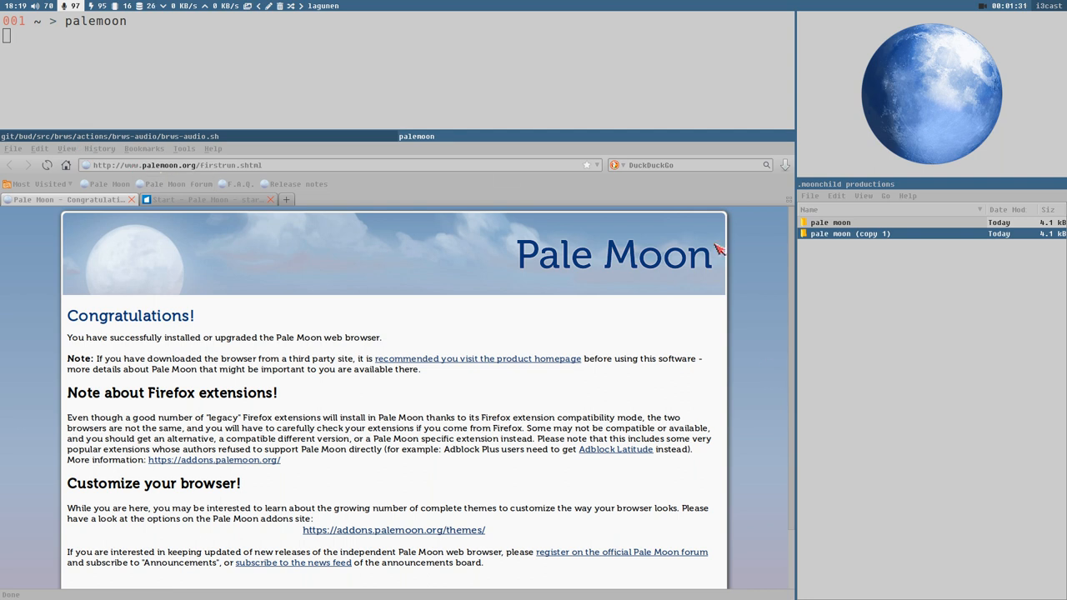
pyautogui.moveTo(99, 275)
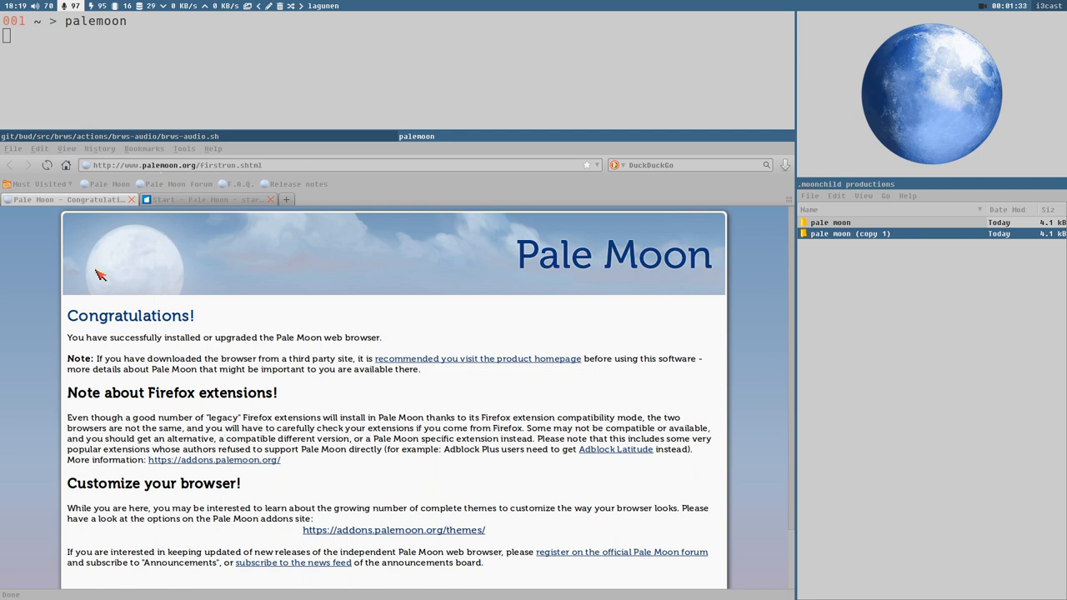
pyautogui.moveTo(540, 354)
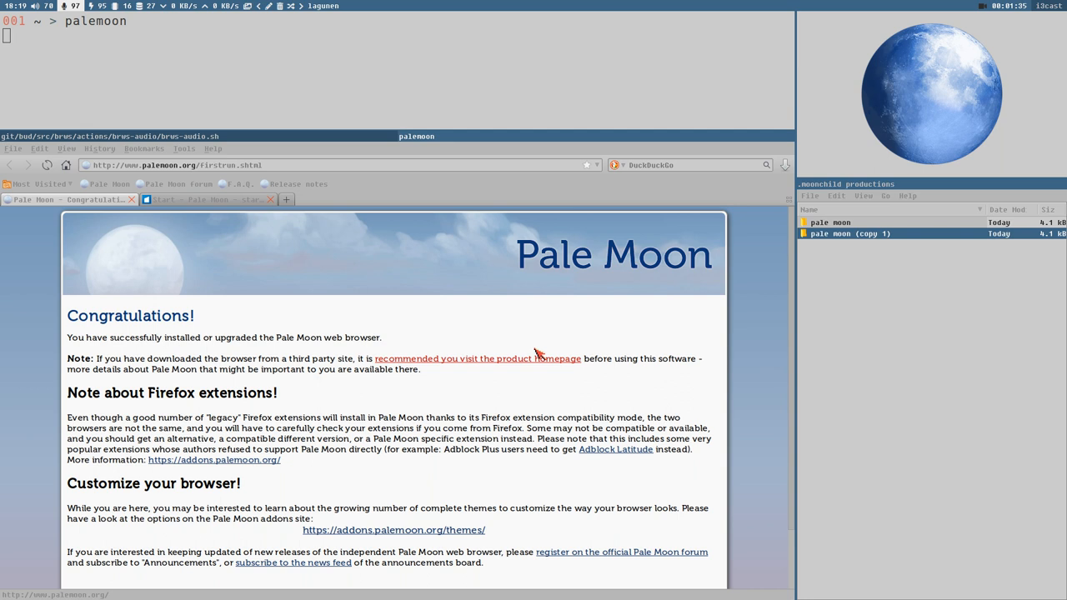
pyautogui.moveTo(475, 343)
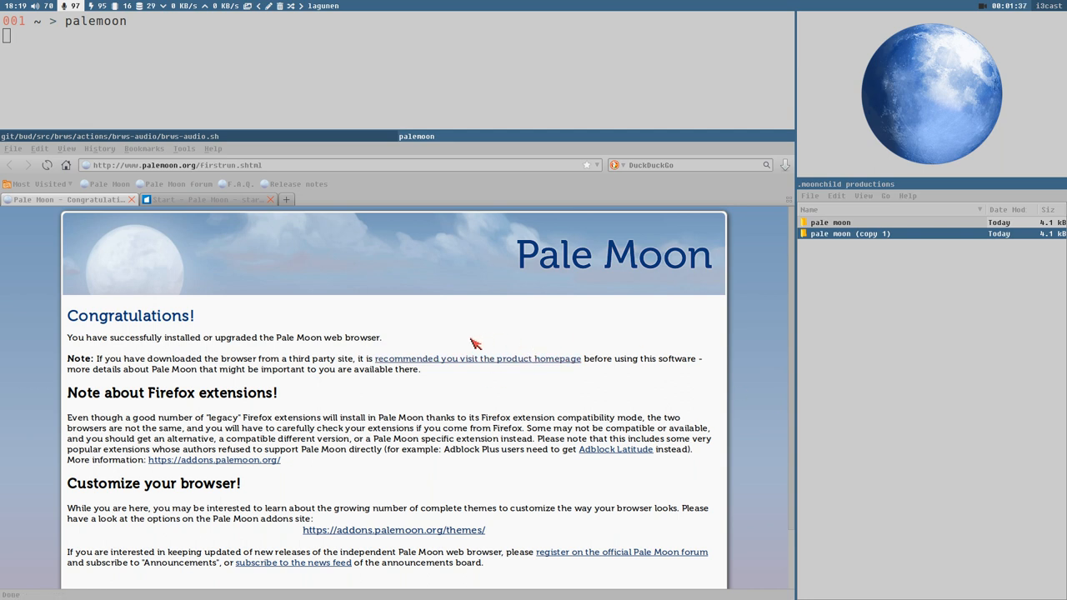
pyautogui.moveTo(362, 345)
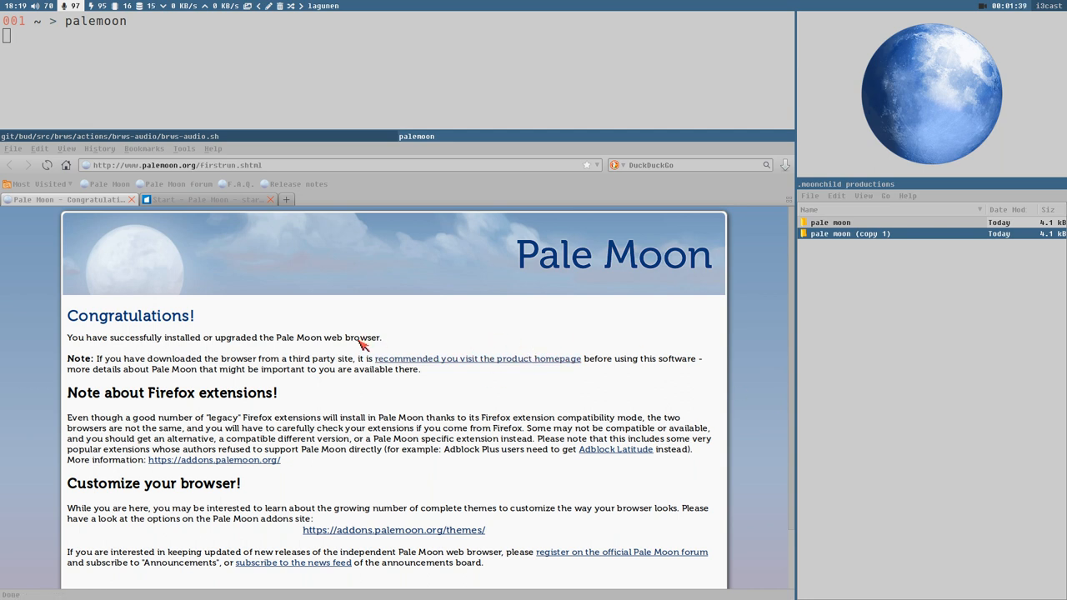
pyautogui.moveTo(283, 341)
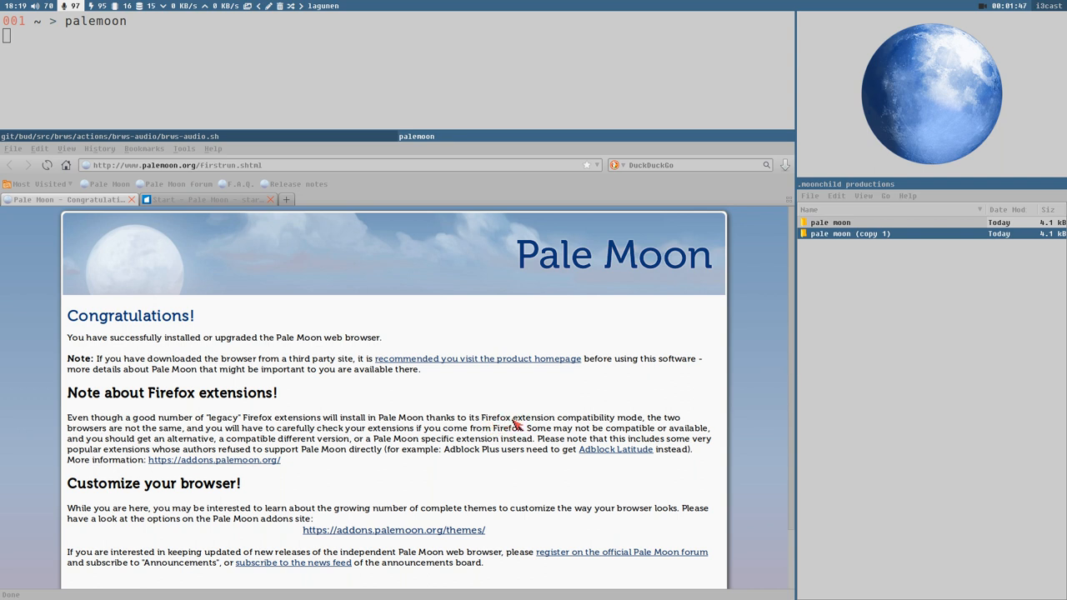
pyautogui.moveTo(537, 397)
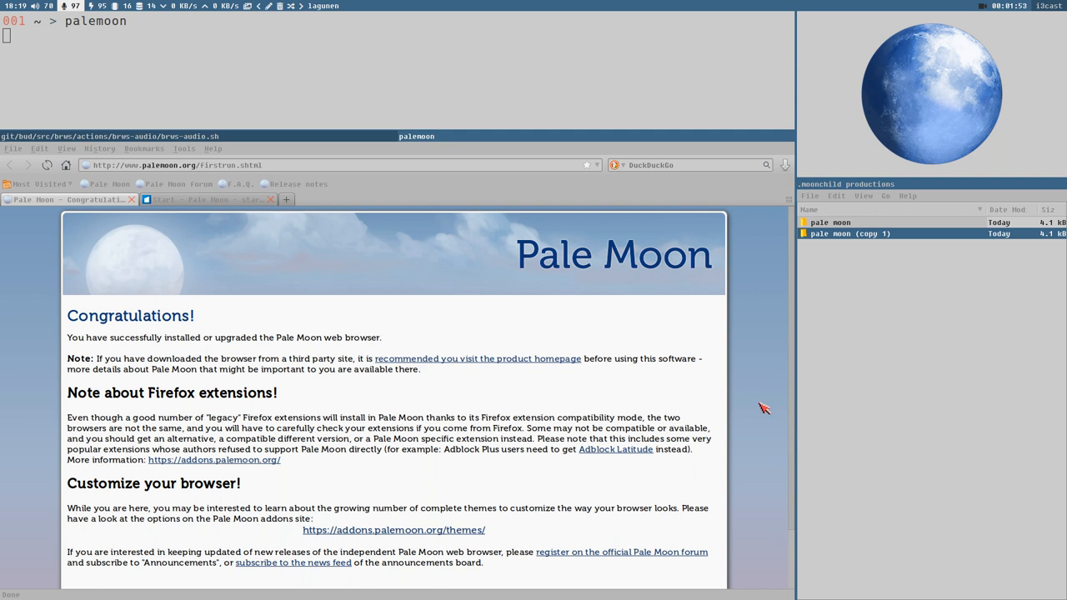
pyautogui.moveTo(761, 415)
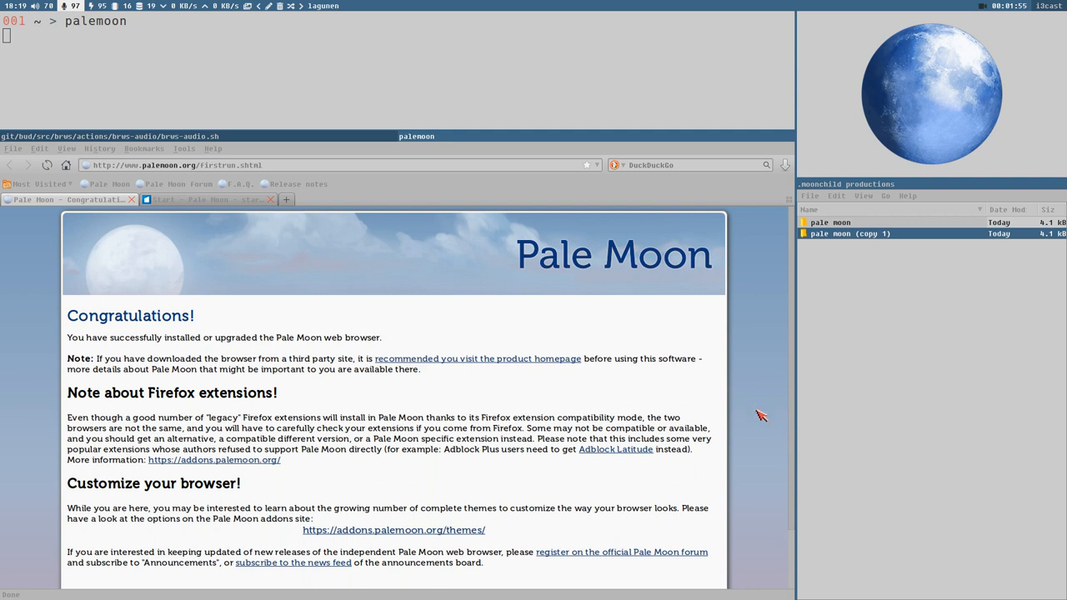
pyautogui.moveTo(757, 427)
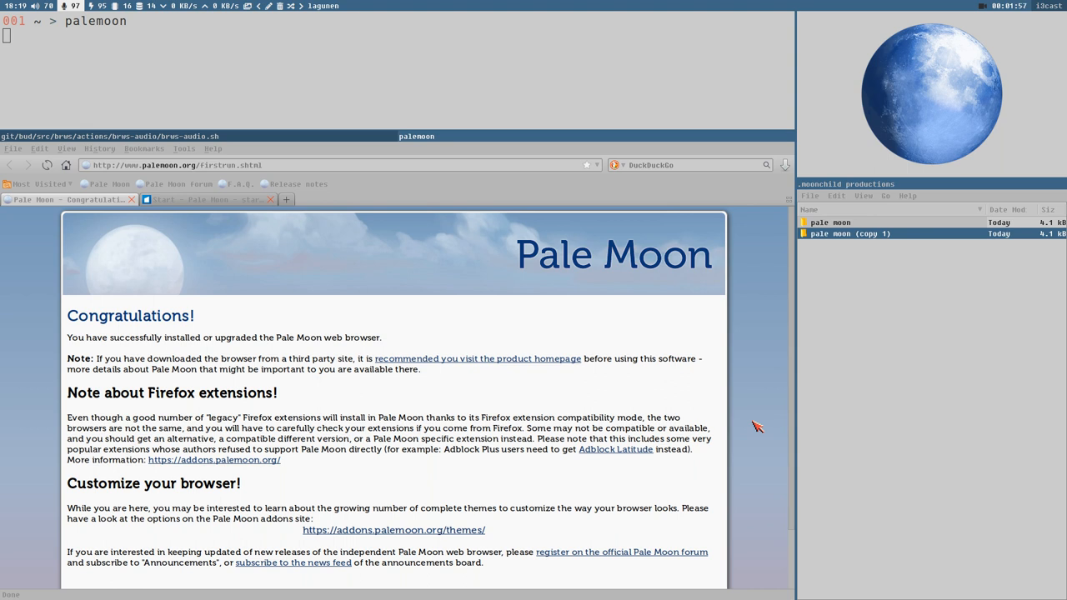
pyautogui.moveTo(748, 425)
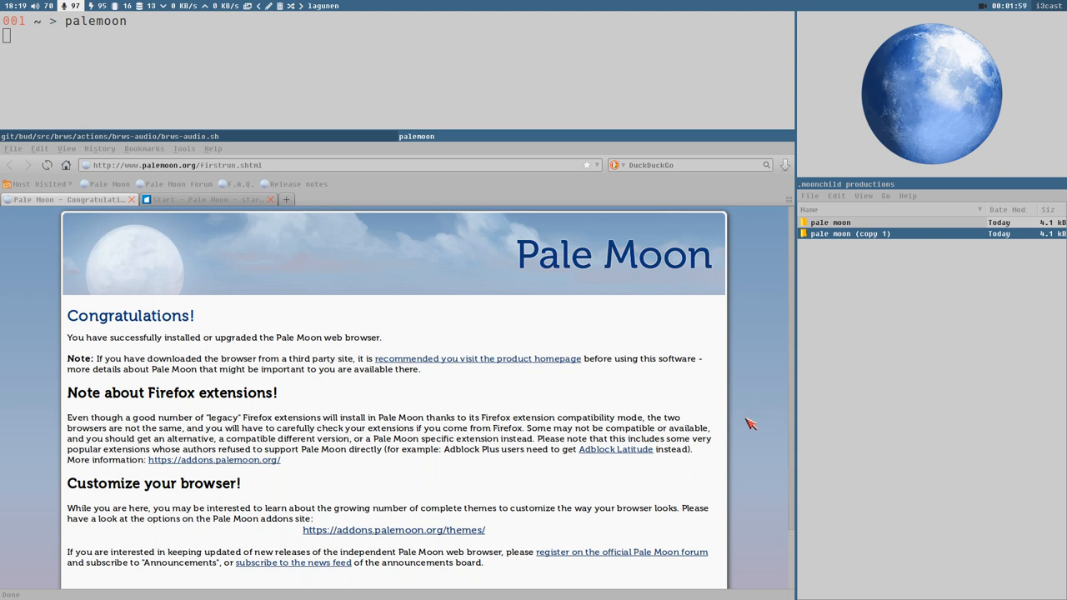
pyautogui.moveTo(423, 558)
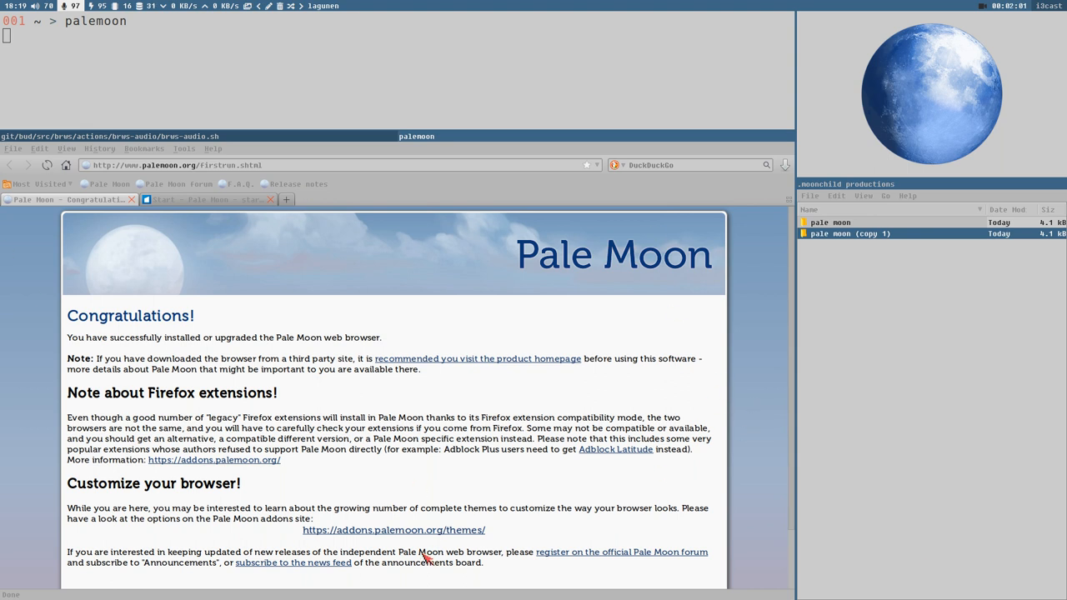
pyautogui.moveTo(368, 380)
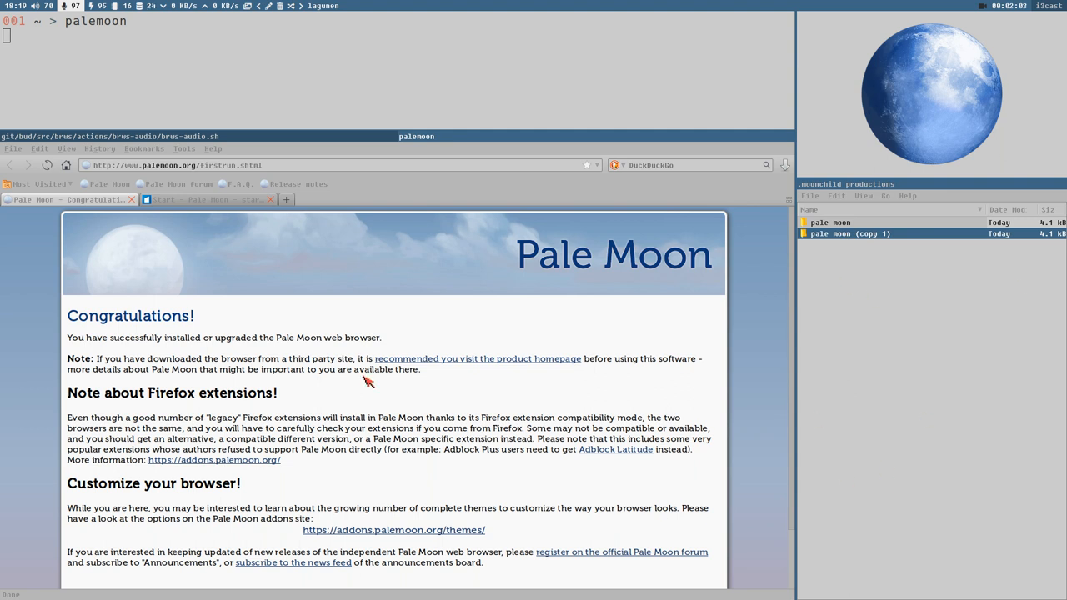
pyautogui.moveTo(704, 595)
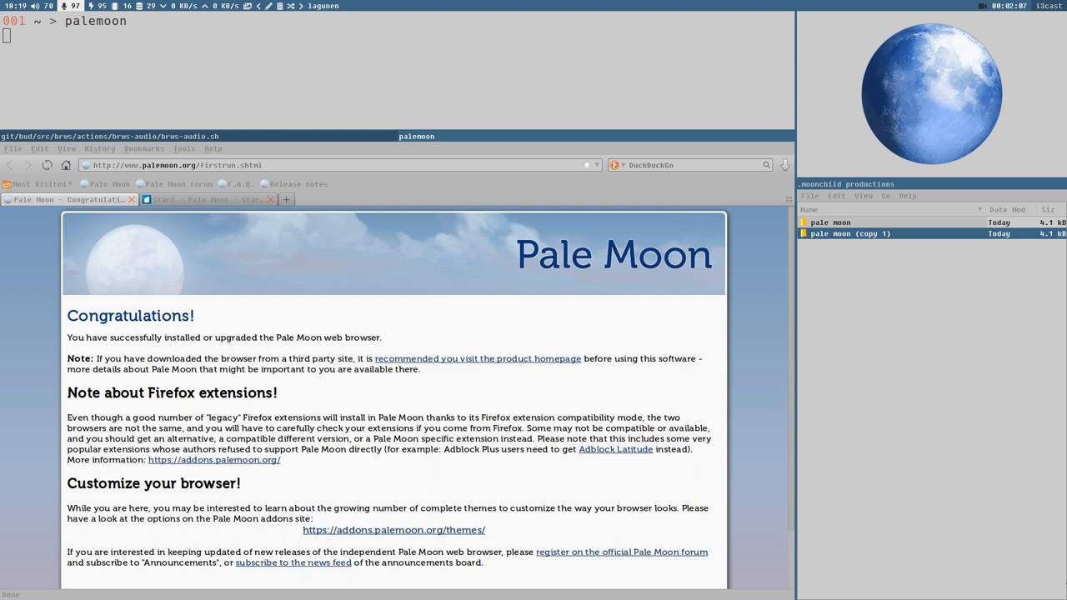
pyautogui.moveTo(769, 421)
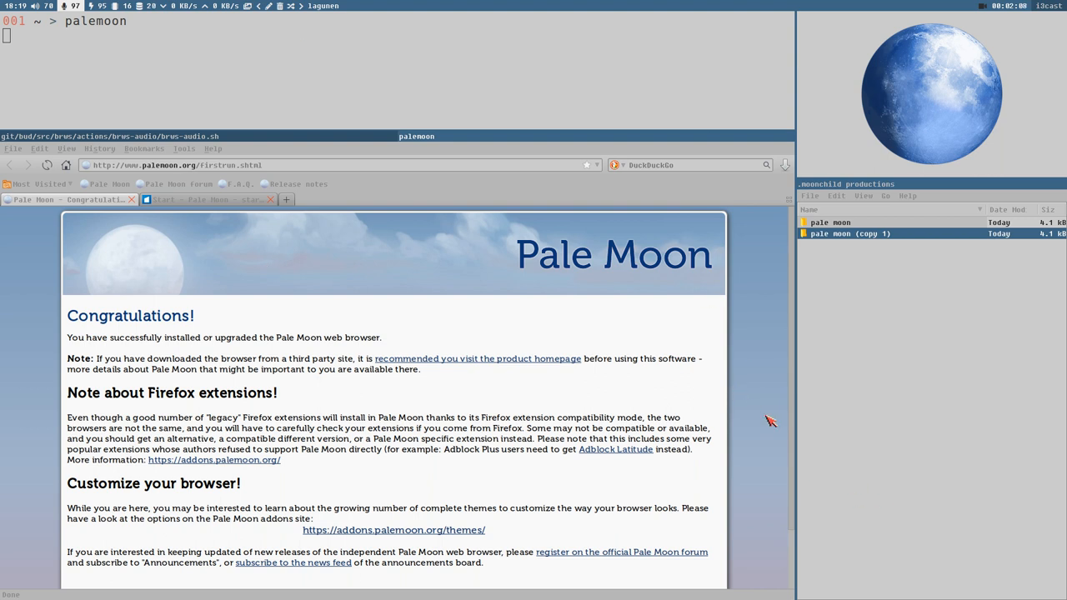
pyautogui.moveTo(782, 426)
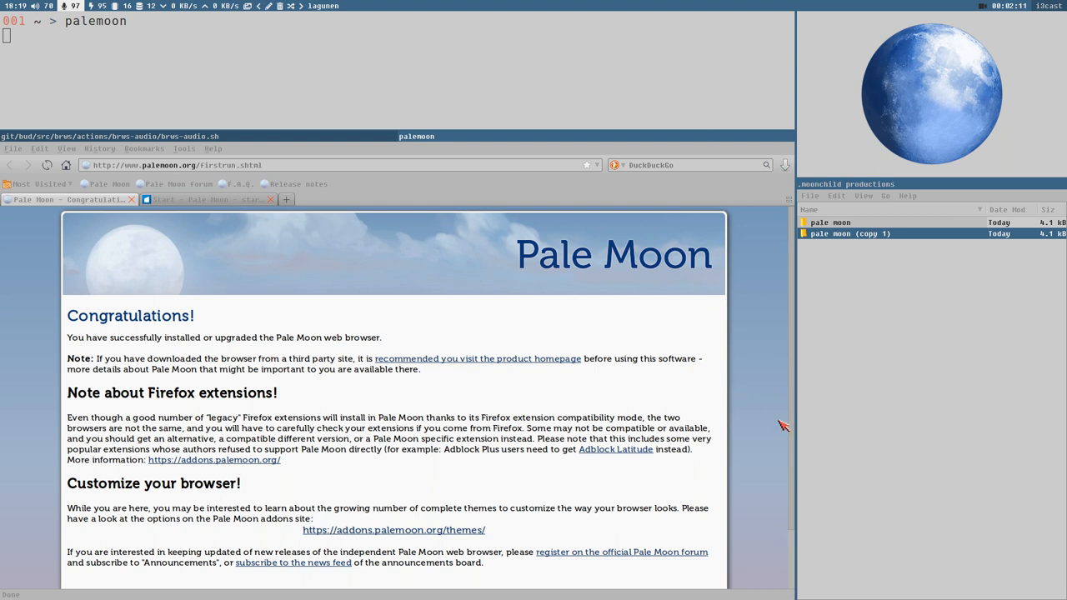
pyautogui.moveTo(763, 392)
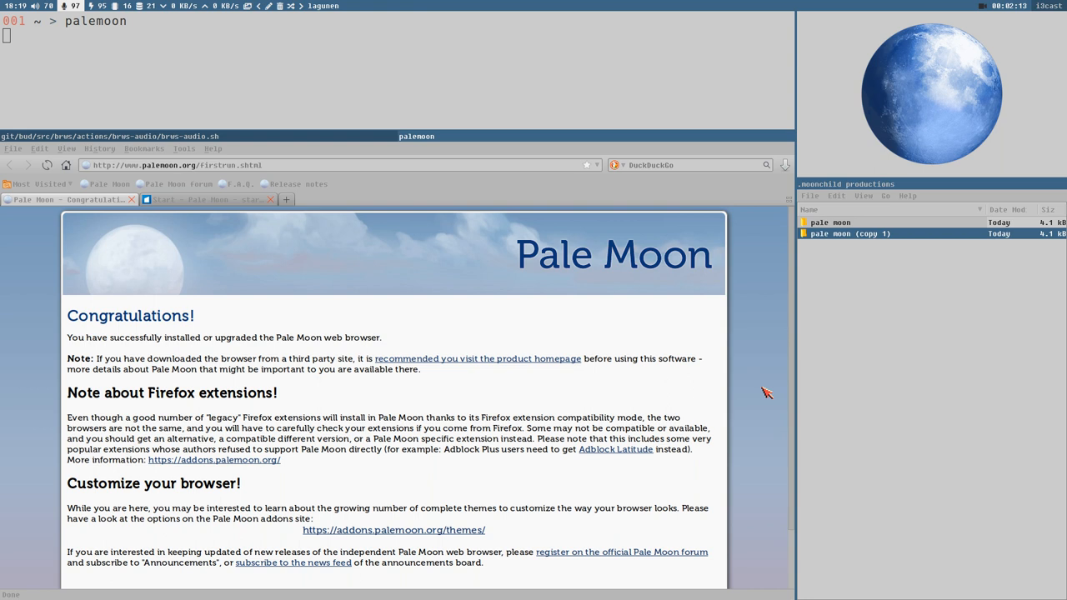
pyautogui.moveTo(763, 386)
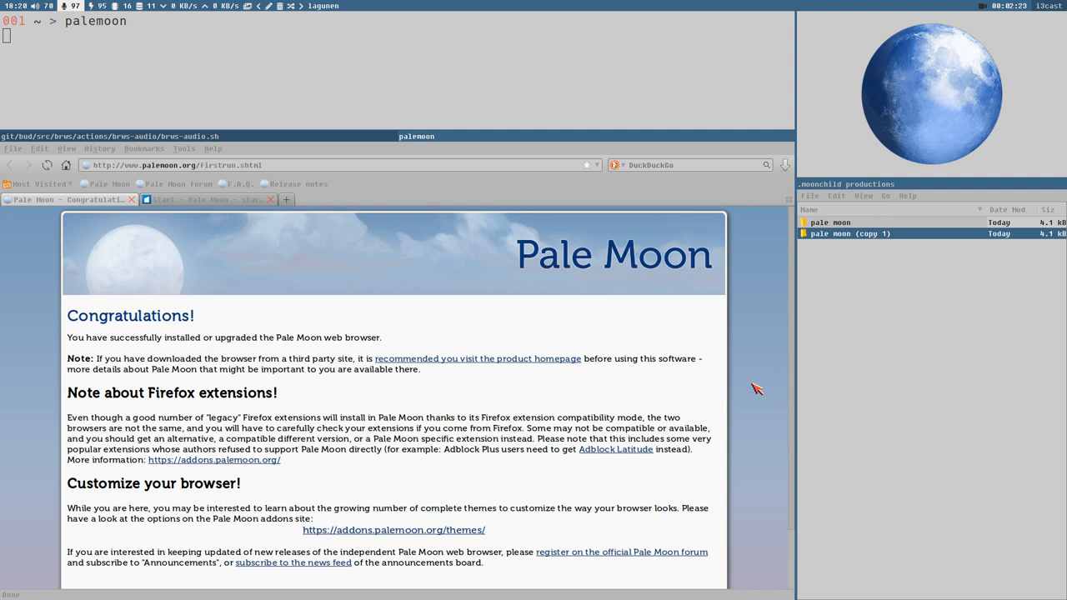
pyautogui.moveTo(116, 246)
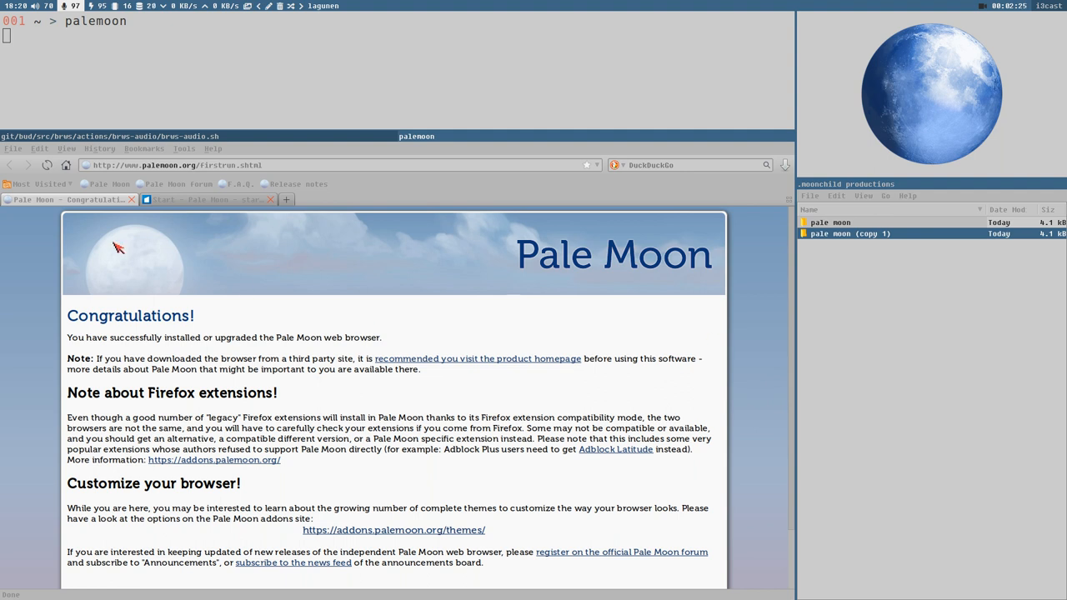
pyautogui.moveTo(326, 216)
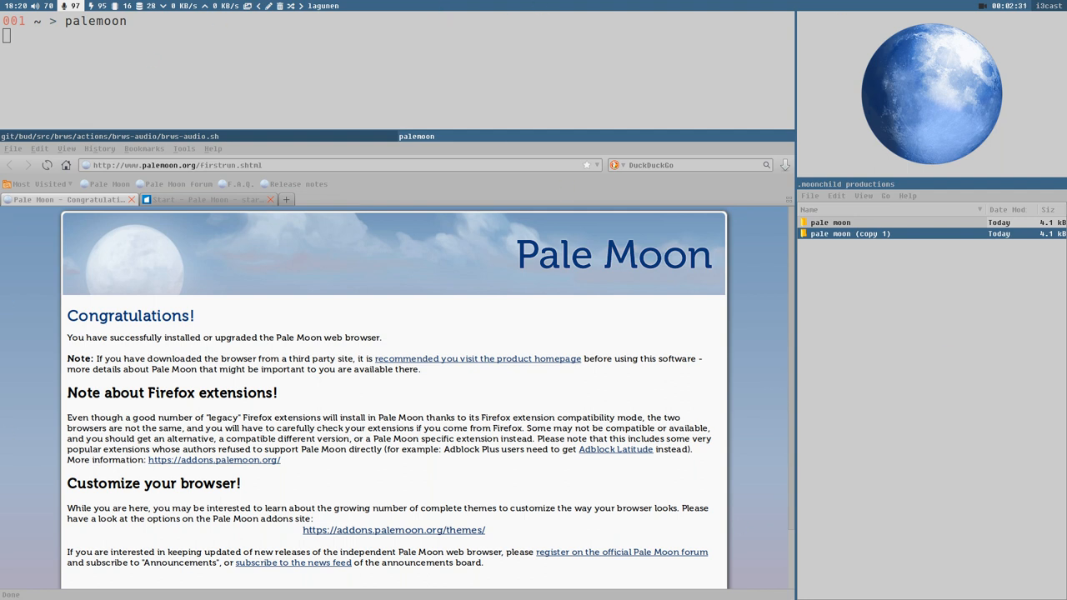
pyautogui.moveTo(406, 284)
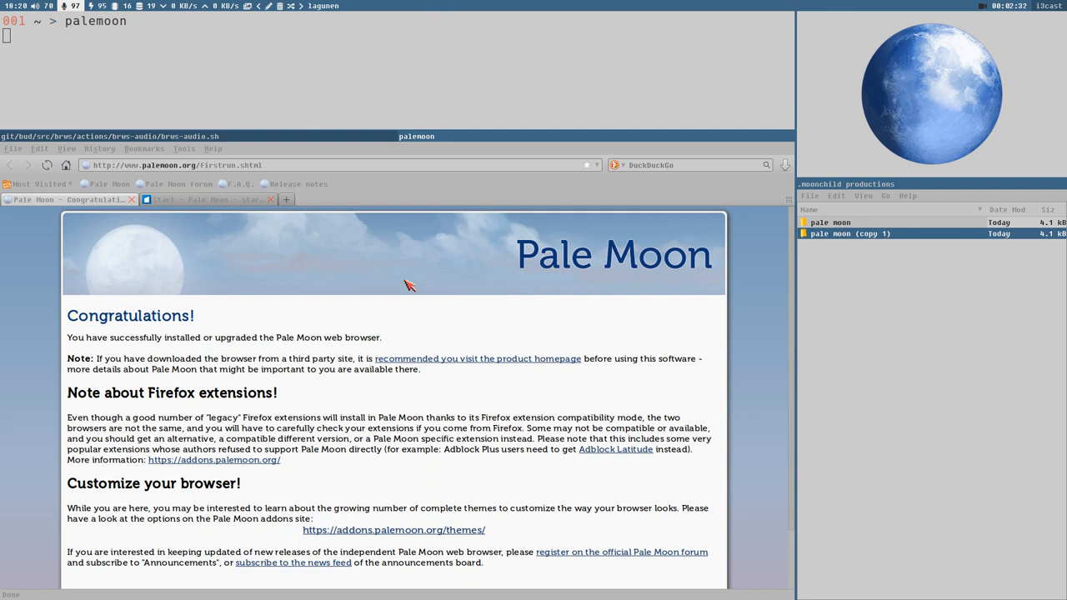
pyautogui.moveTo(407, 270)
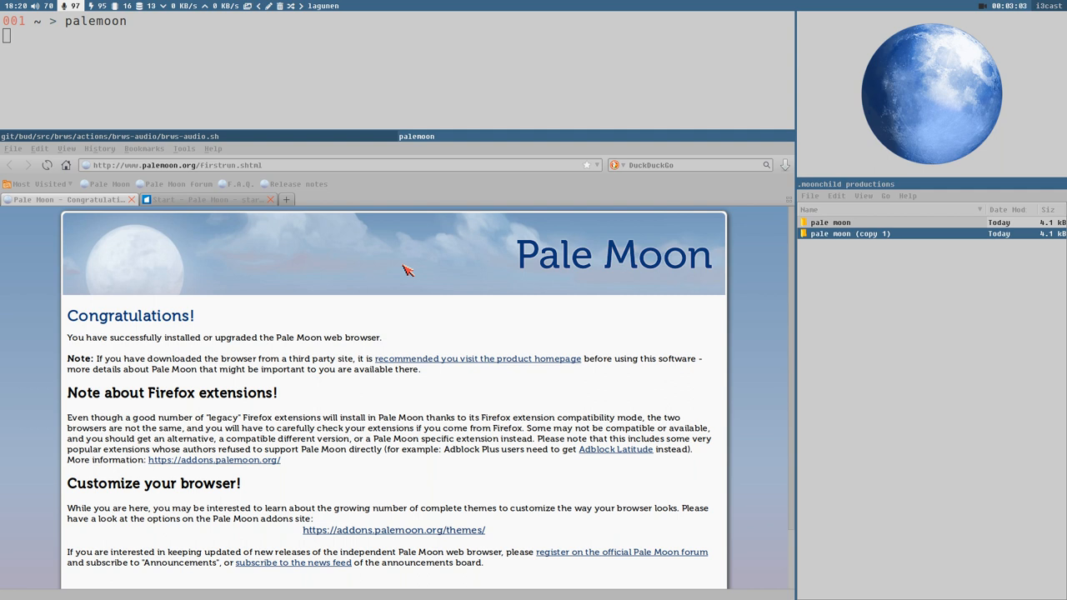
pyautogui.moveTo(50, 461)
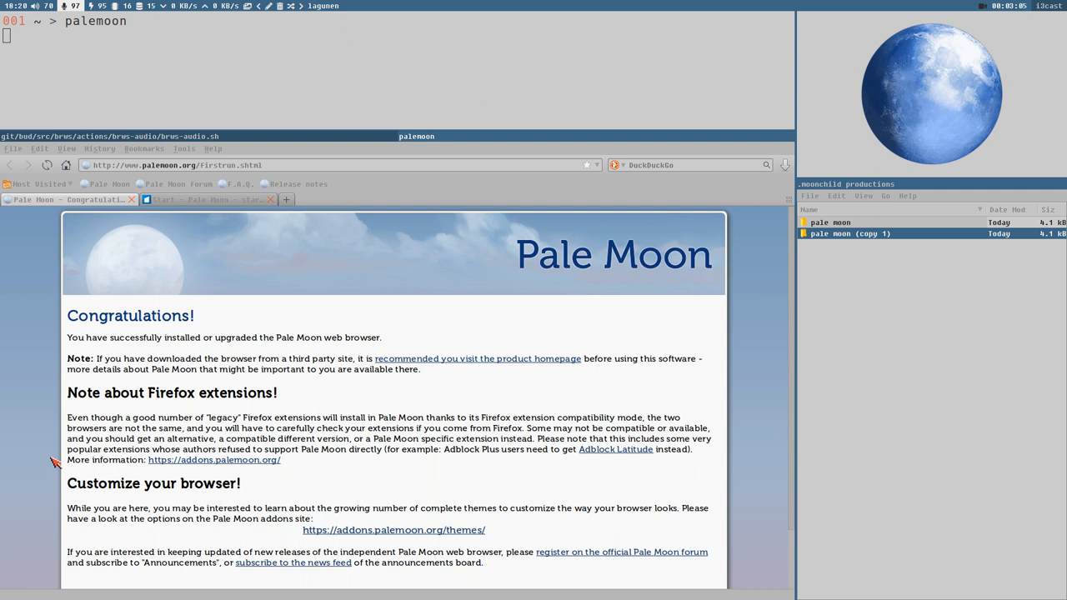
pyautogui.moveTo(852, 5)
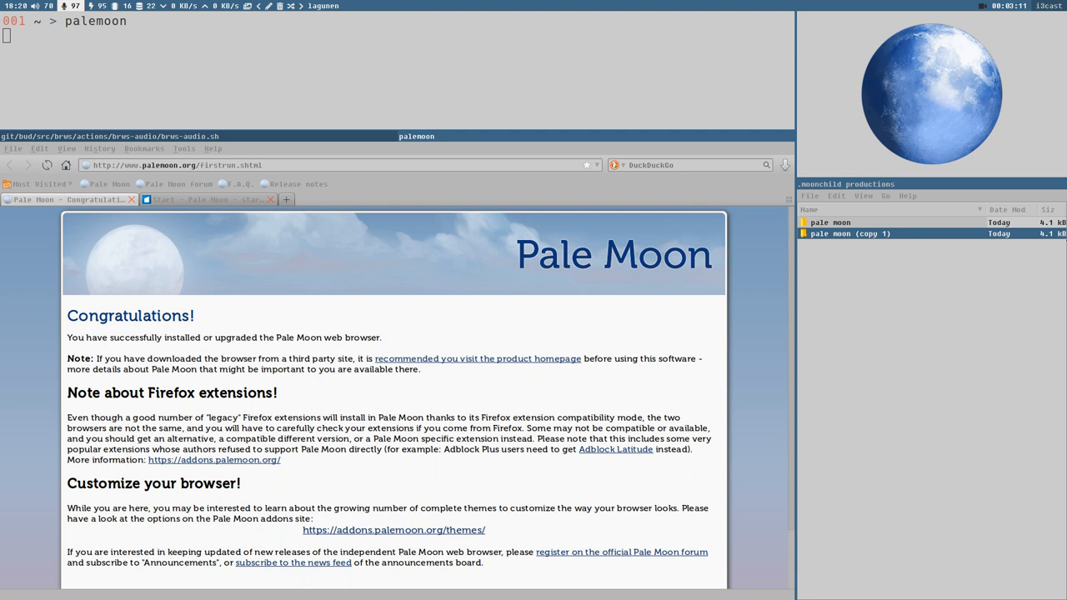
pyautogui.moveTo(67, 53)
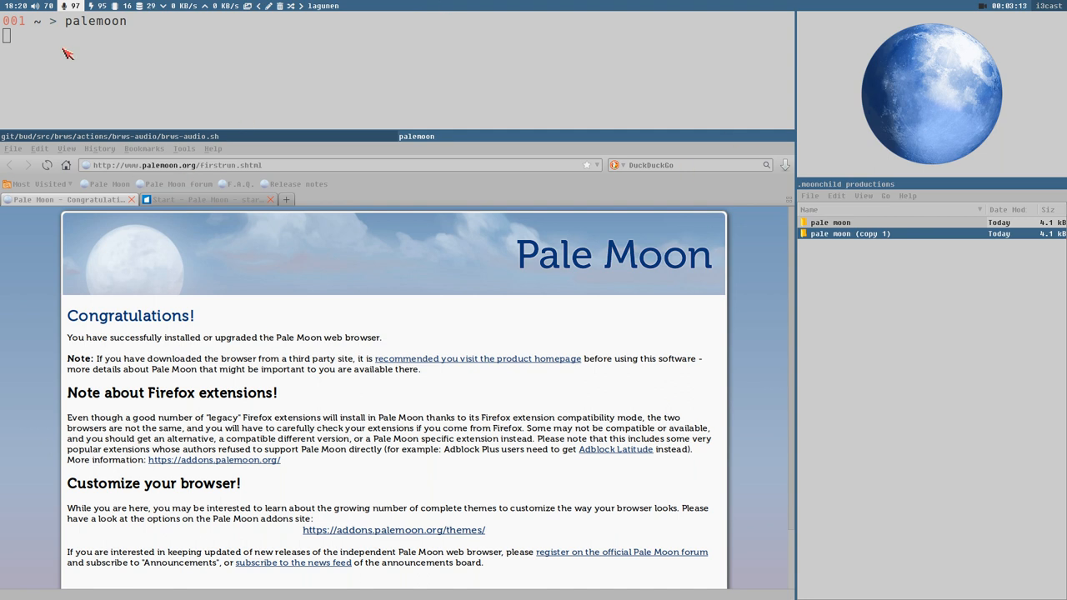
pyautogui.moveTo(859, 586)
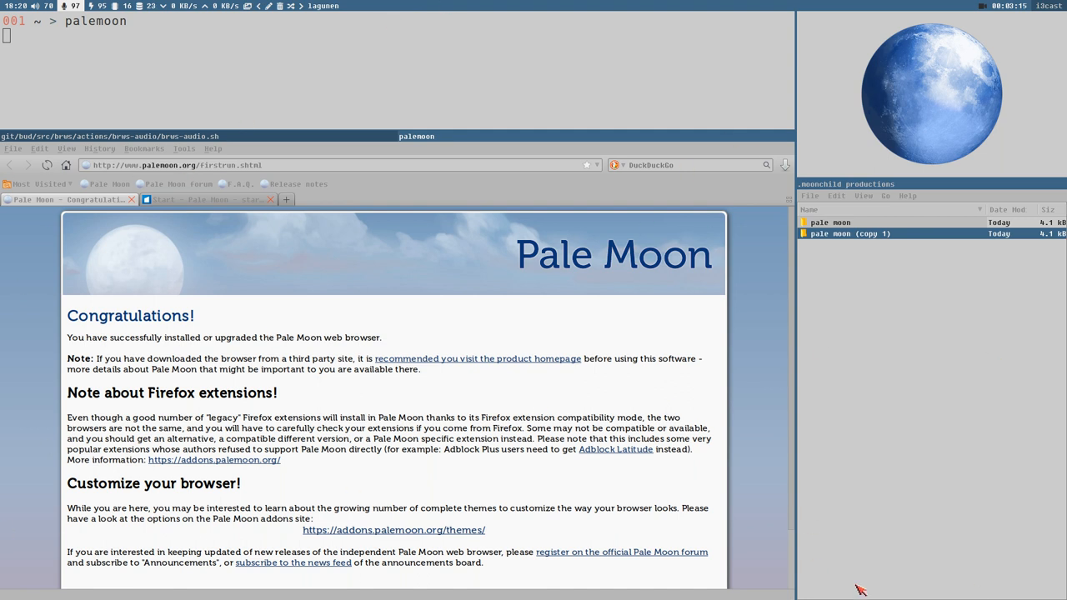
pyautogui.moveTo(340, 273)
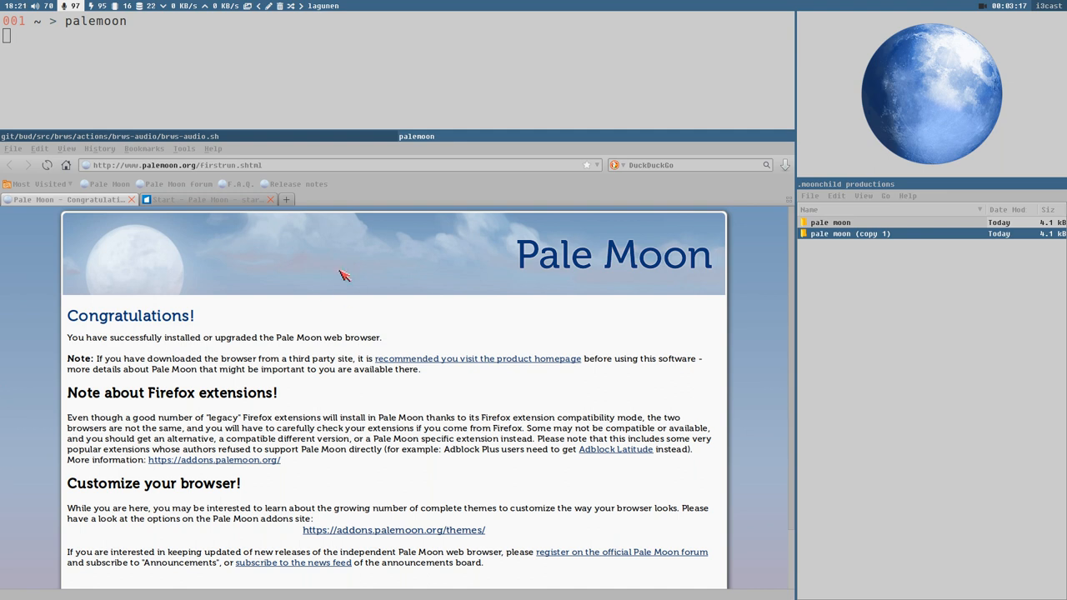
pyautogui.moveTo(373, 189)
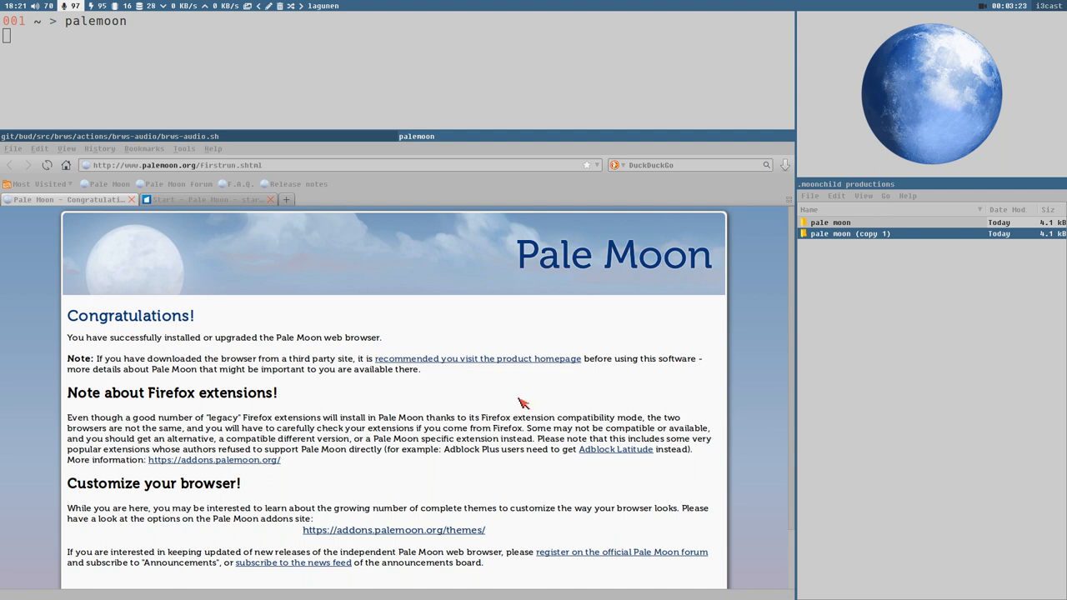
pyautogui.moveTo(353, 465)
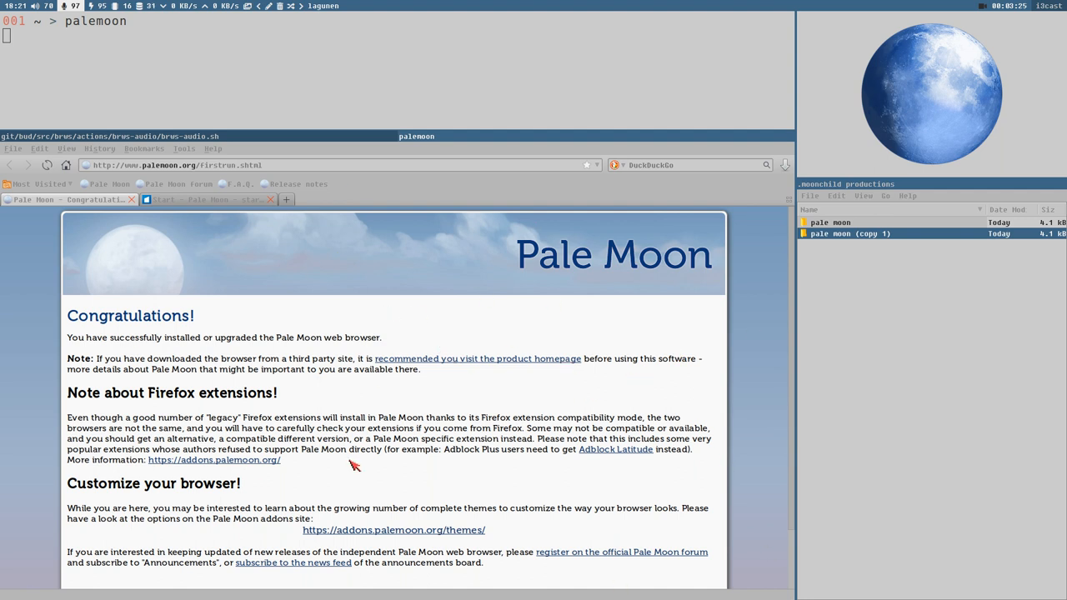
pyautogui.moveTo(367, 84)
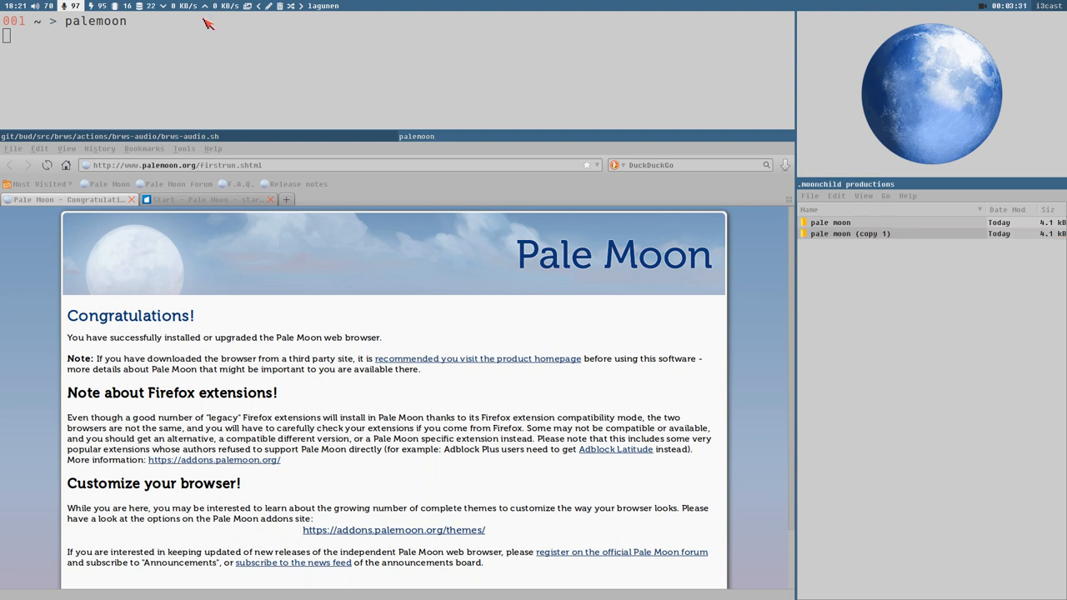
pyautogui.moveTo(697, 386)
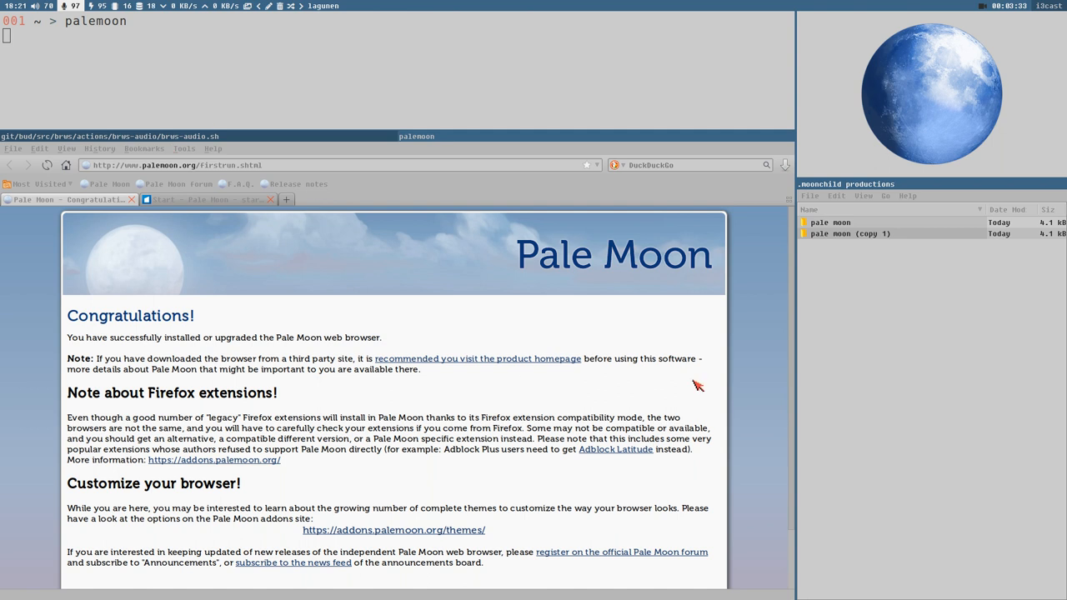
pyautogui.moveTo(291, 254)
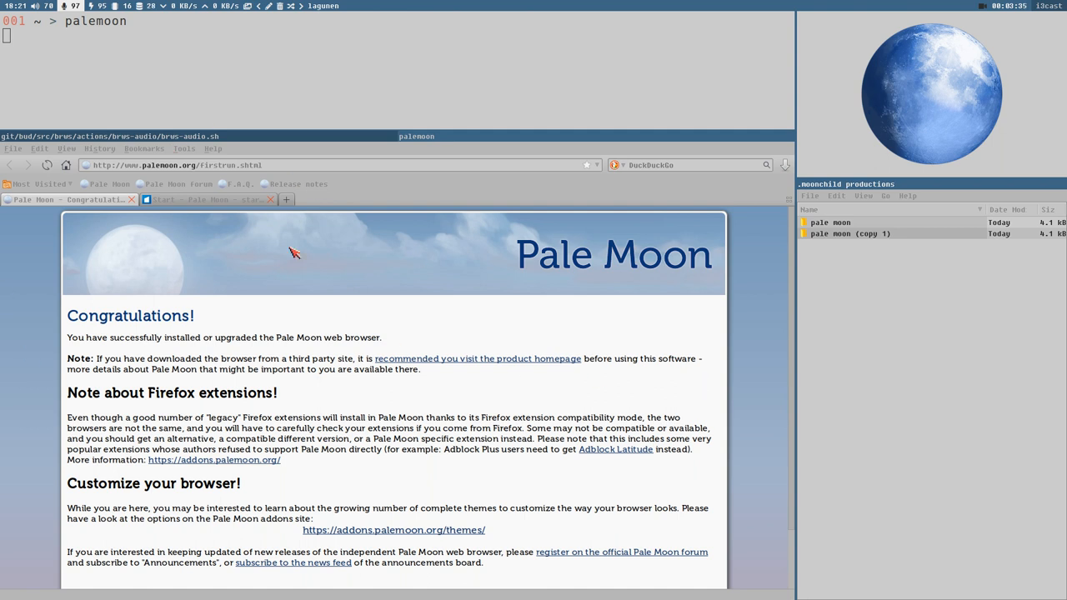
pyautogui.moveTo(364, 289)
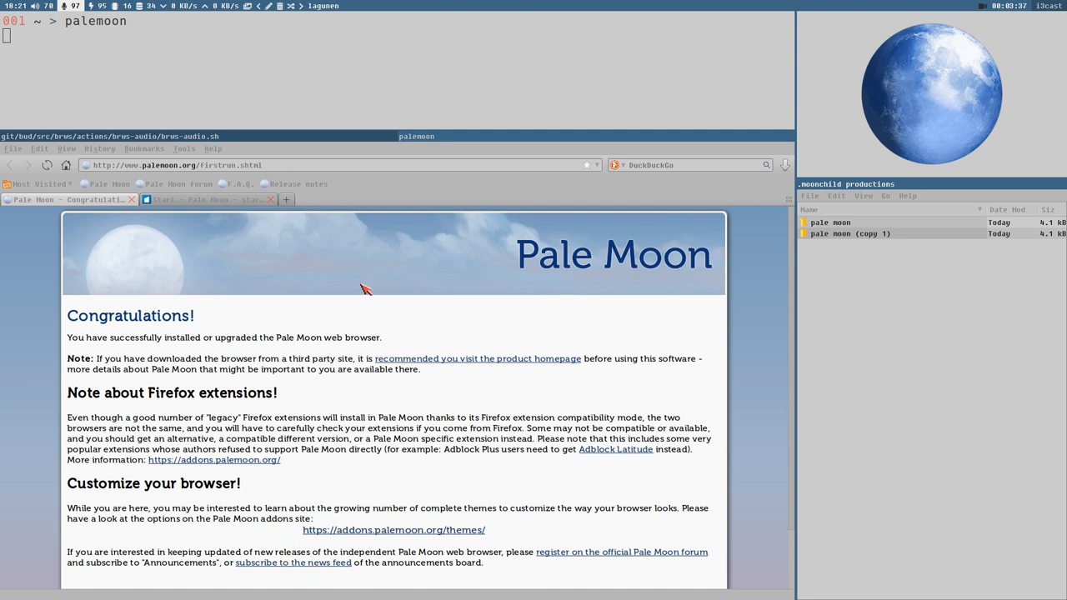
pyautogui.moveTo(449, 315)
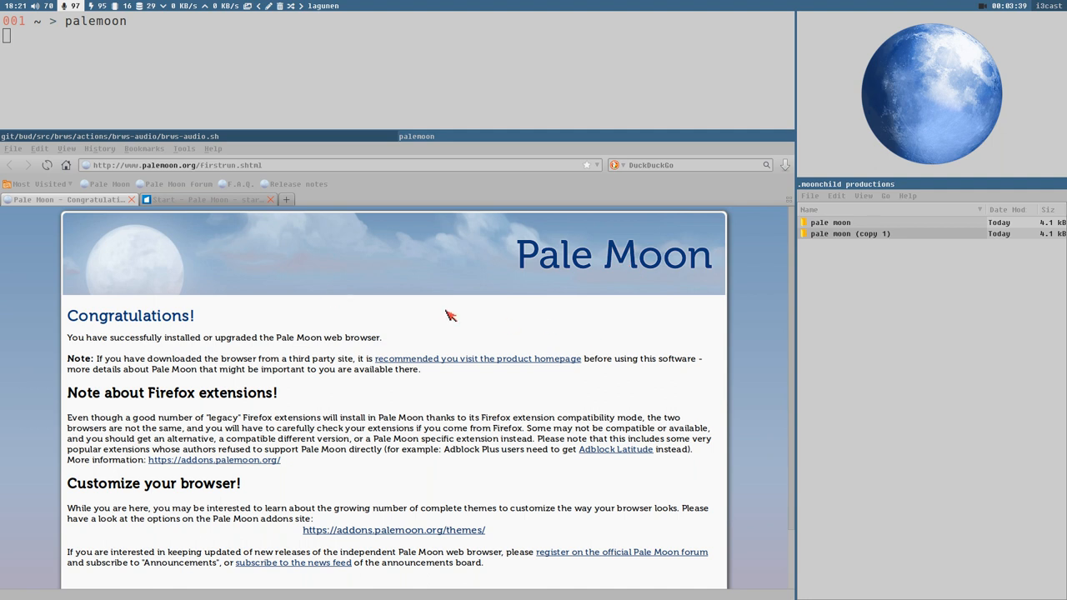
pyautogui.moveTo(567, 478)
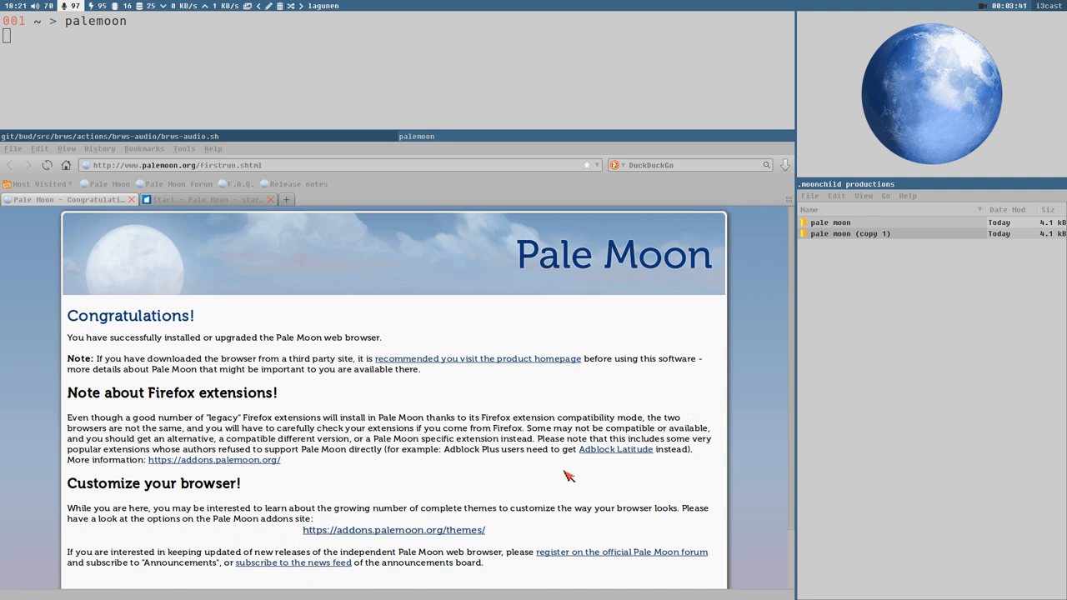
pyautogui.moveTo(558, 368)
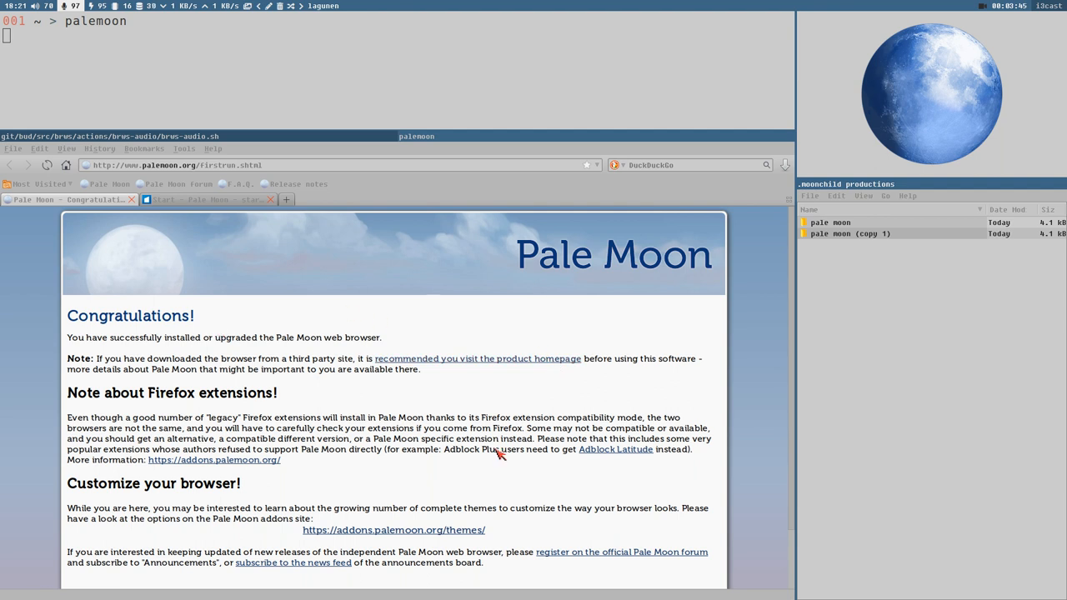
pyautogui.moveTo(398, 317)
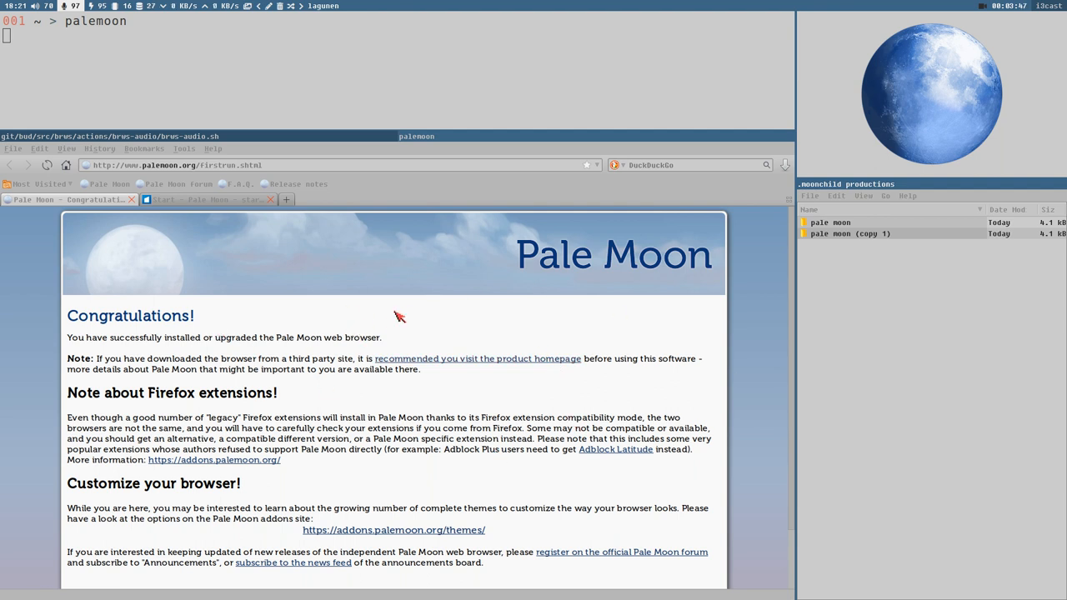
pyautogui.moveTo(294, 337)
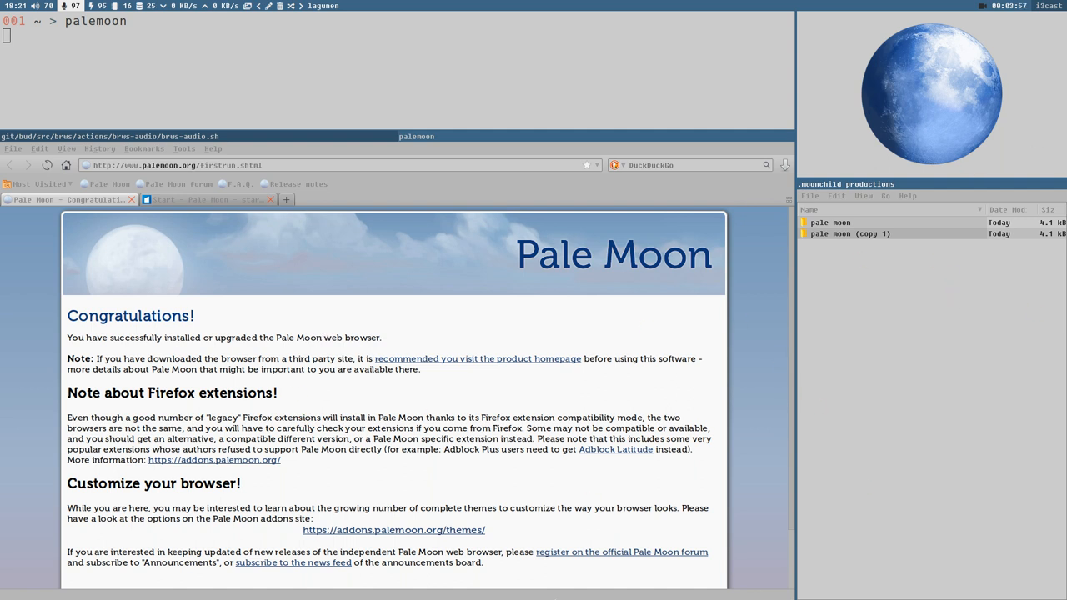
pyautogui.moveTo(933, 314)
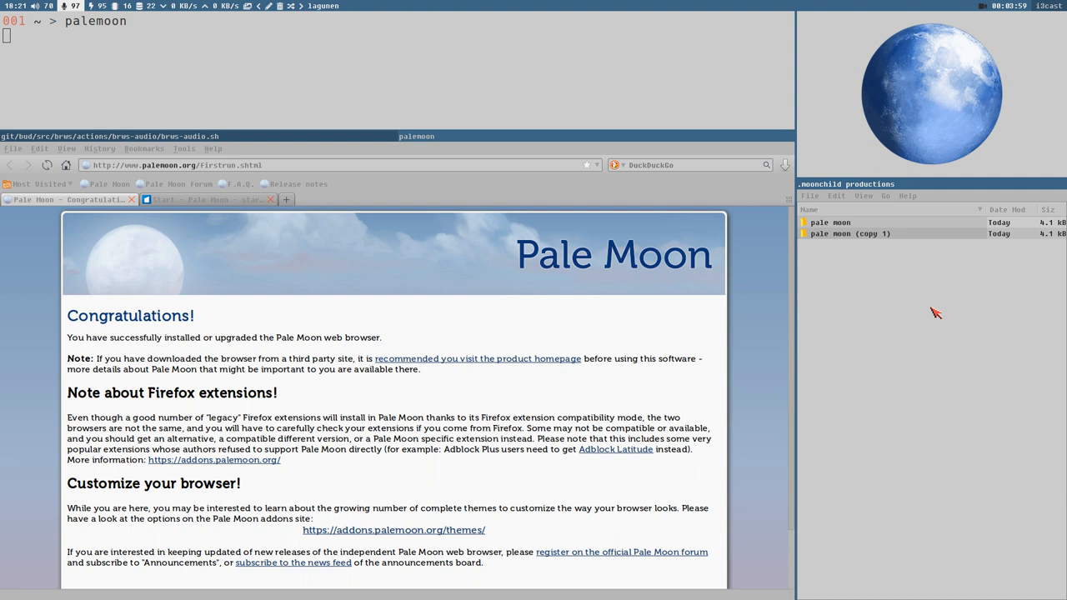
pyautogui.moveTo(887, 363)
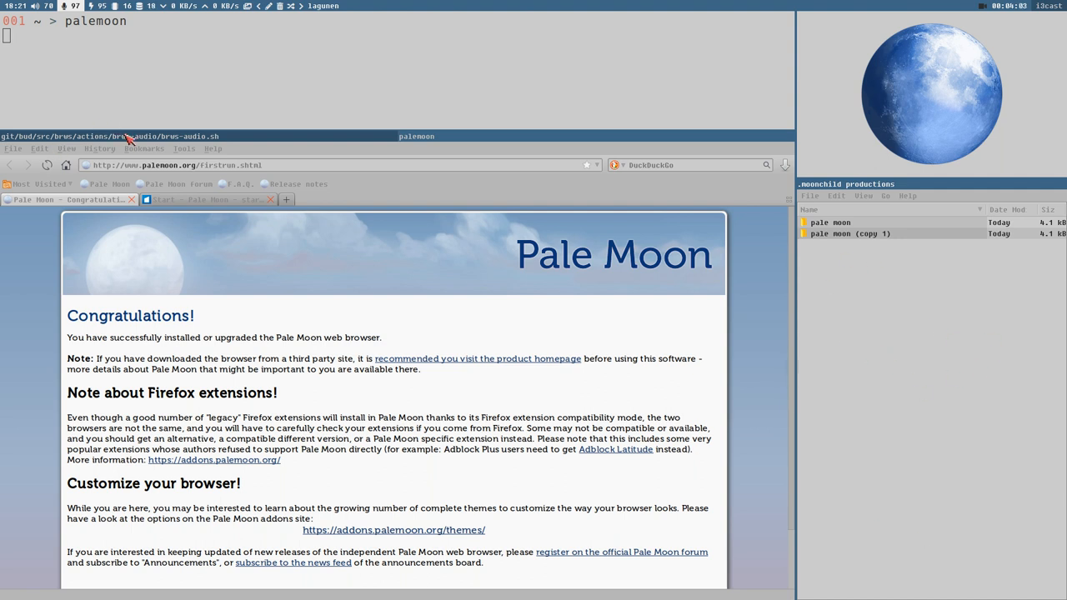
pyautogui.moveTo(190, 143)
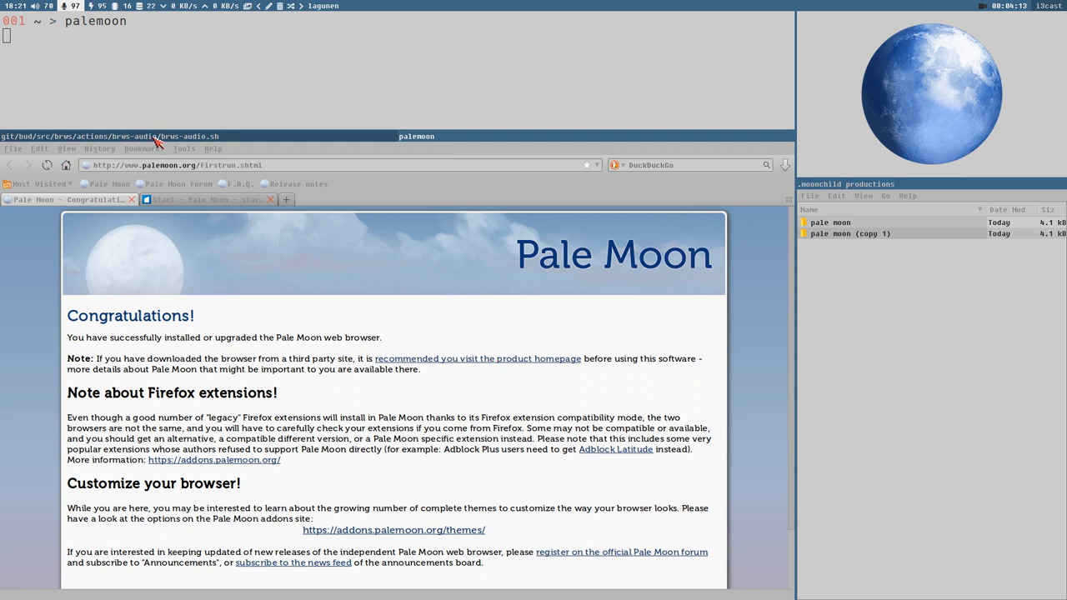
pyautogui.moveTo(637, 344)
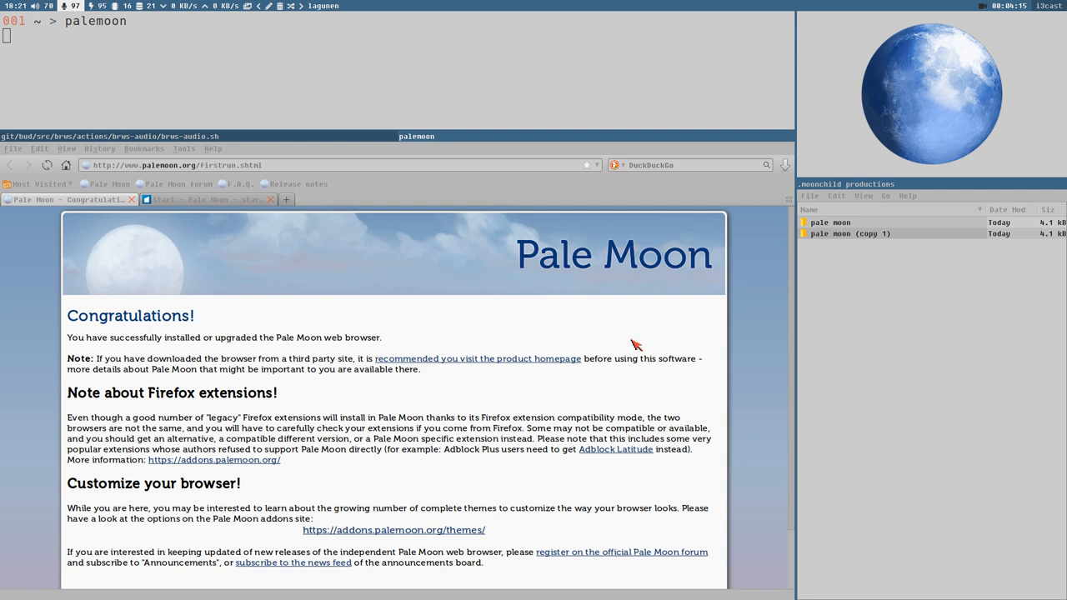
pyautogui.moveTo(923, 123)
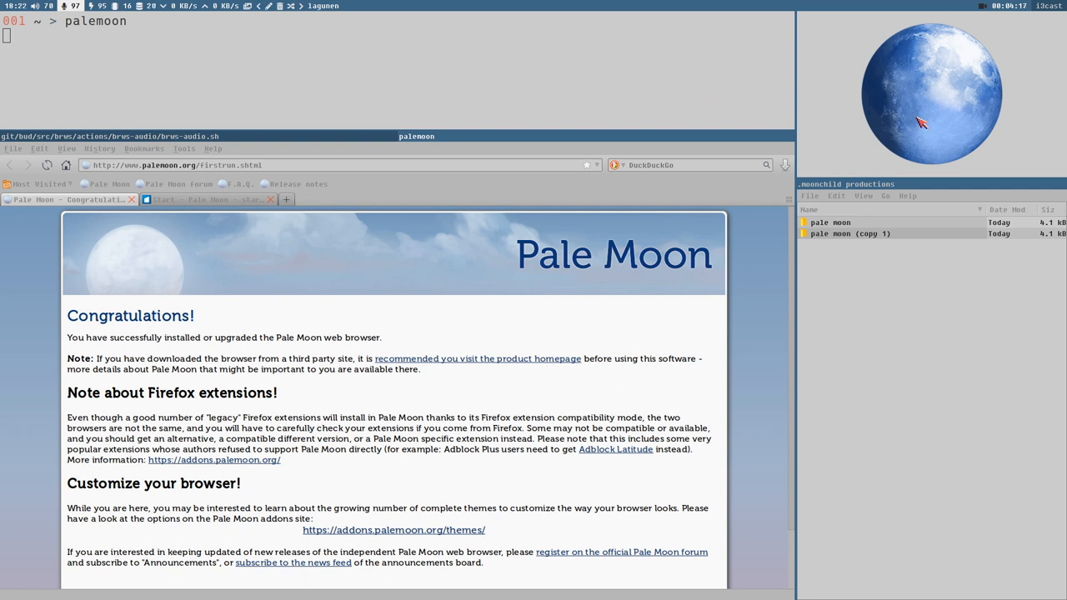
pyautogui.moveTo(525, 454)
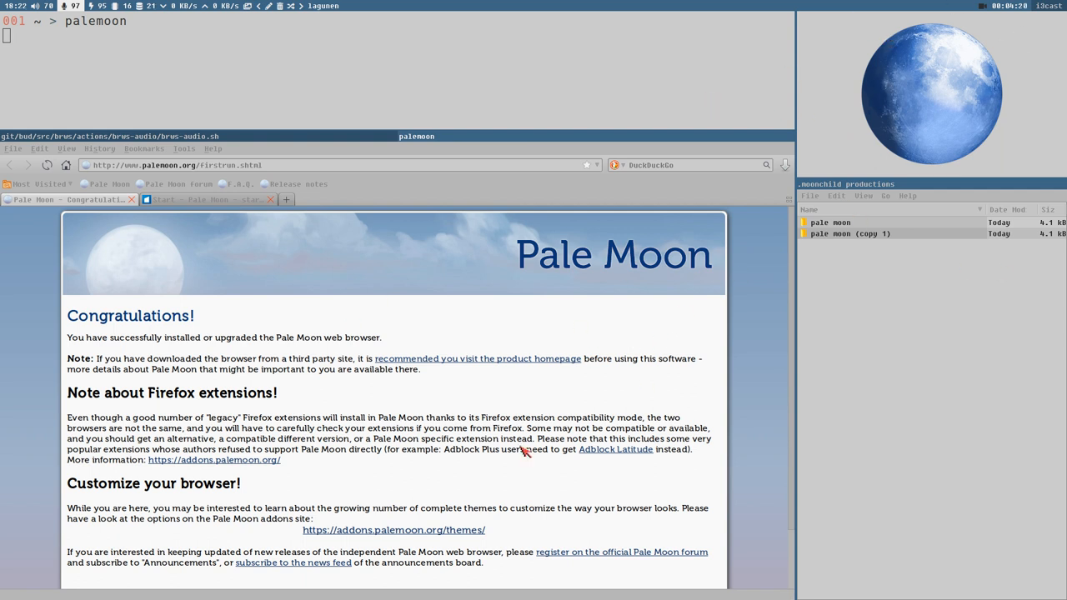
pyautogui.moveTo(578, 358)
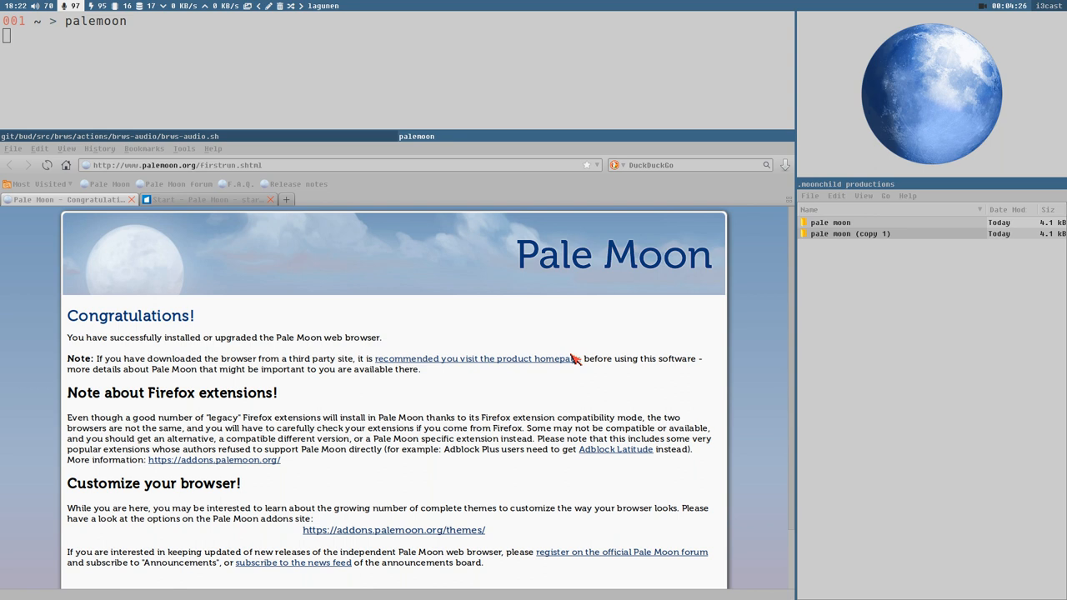
pyautogui.moveTo(687, 514)
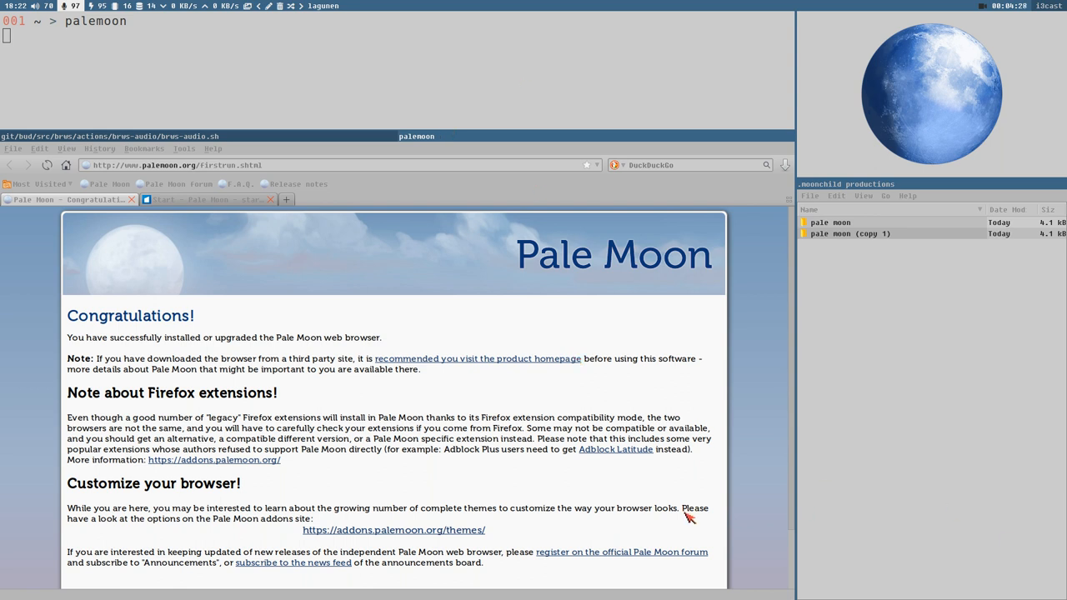
pyautogui.moveTo(681, 379)
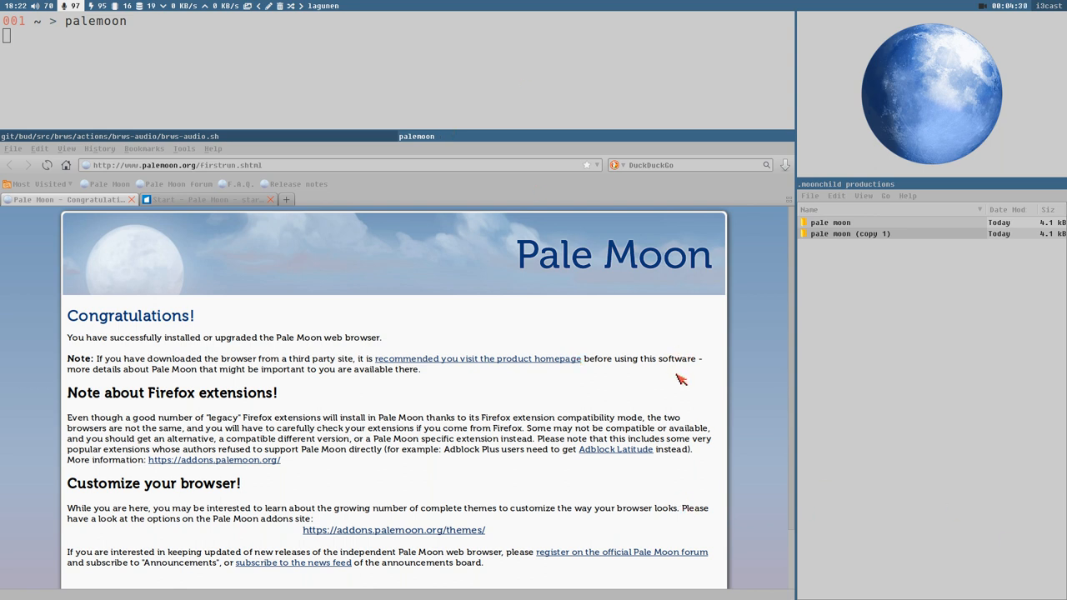